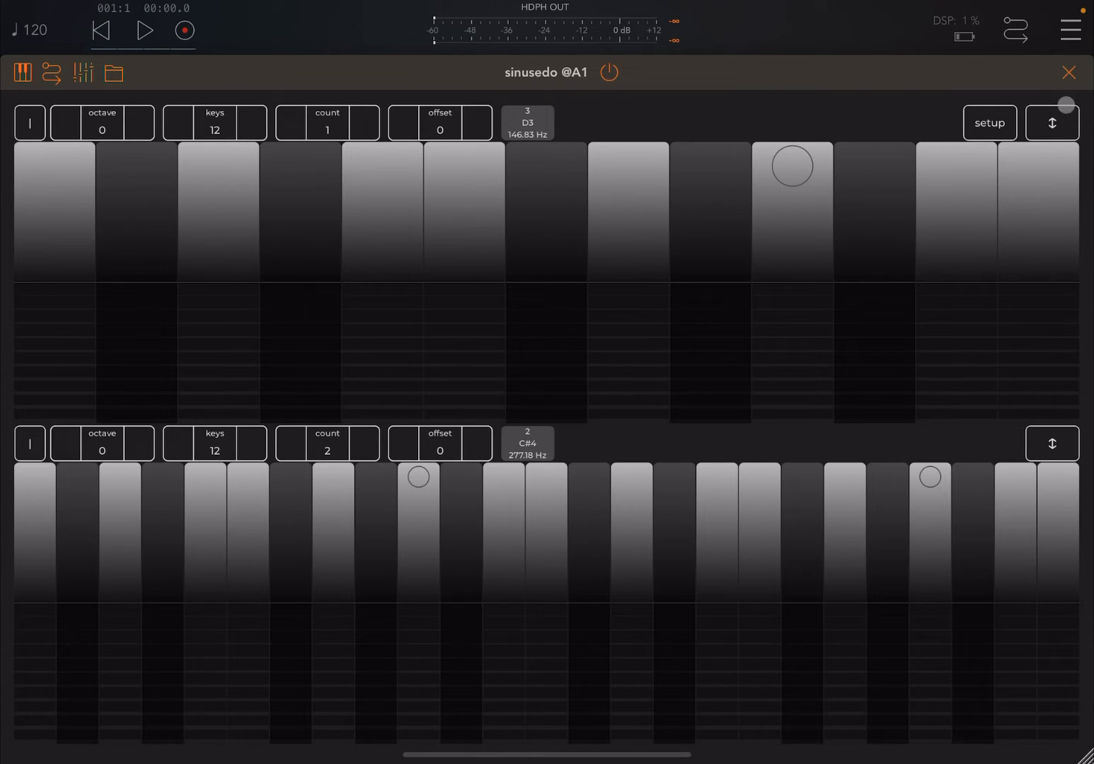
- Toggle the upper keyboard's full-screen view and visit the setup and about page
click(1053, 121)
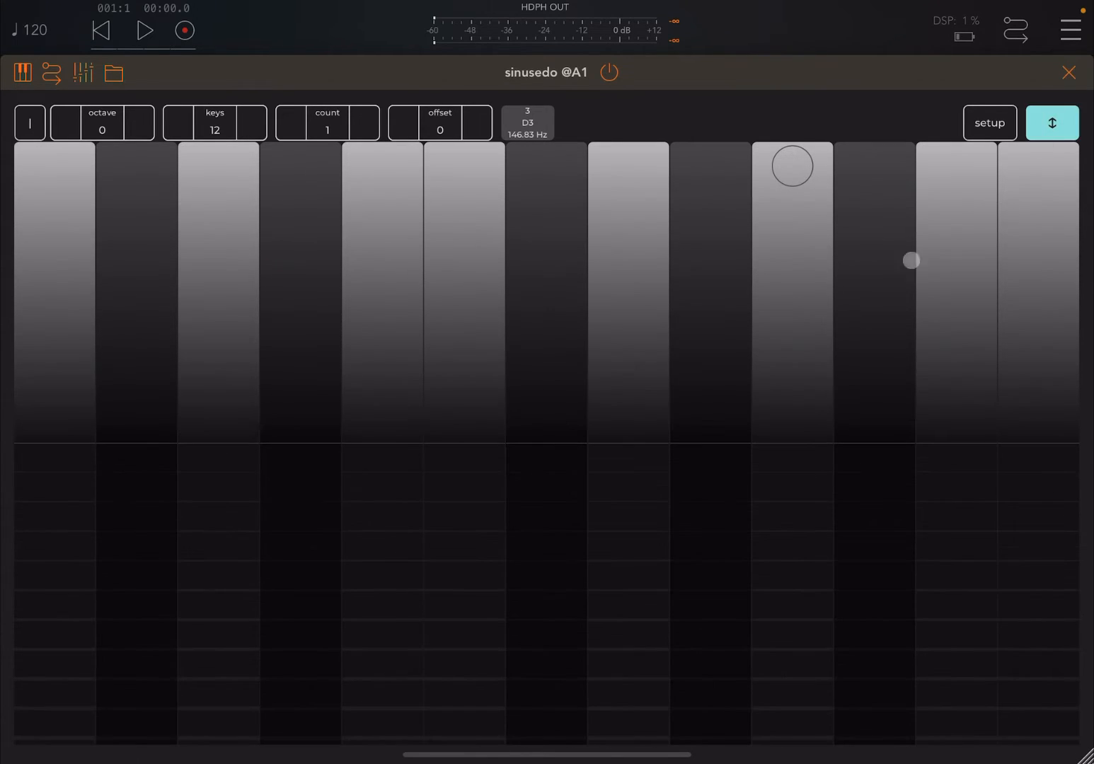
click(1051, 121)
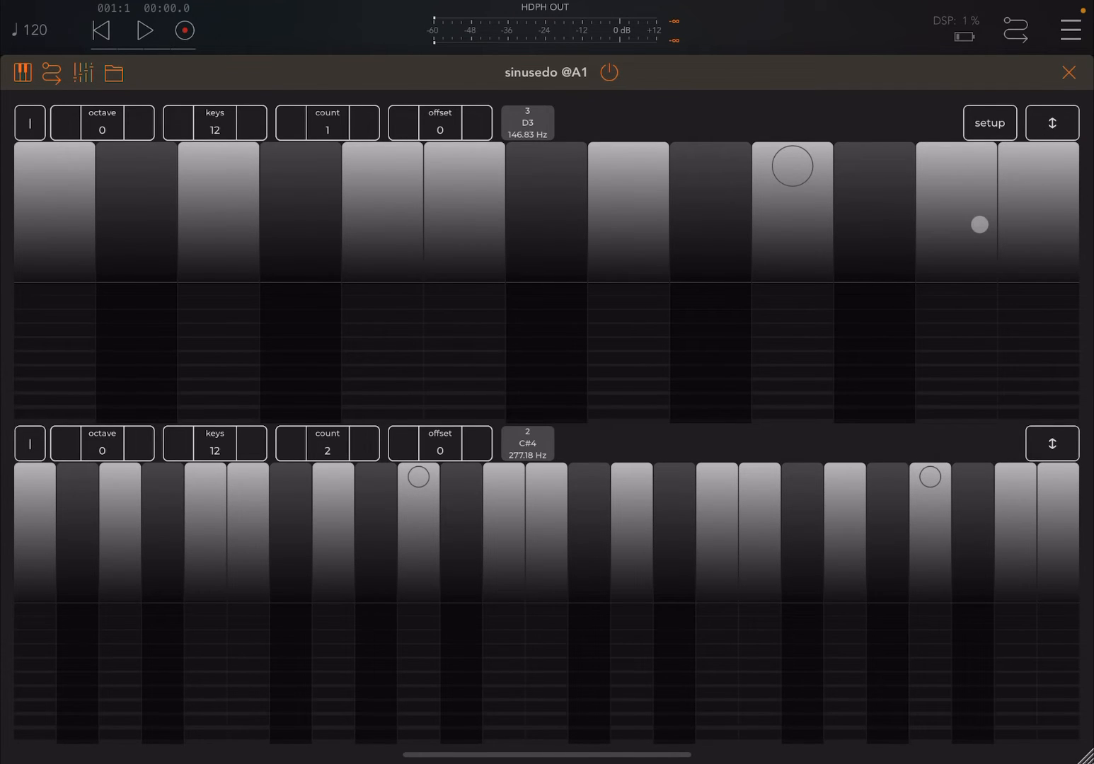
drag(978, 223, 994, 170)
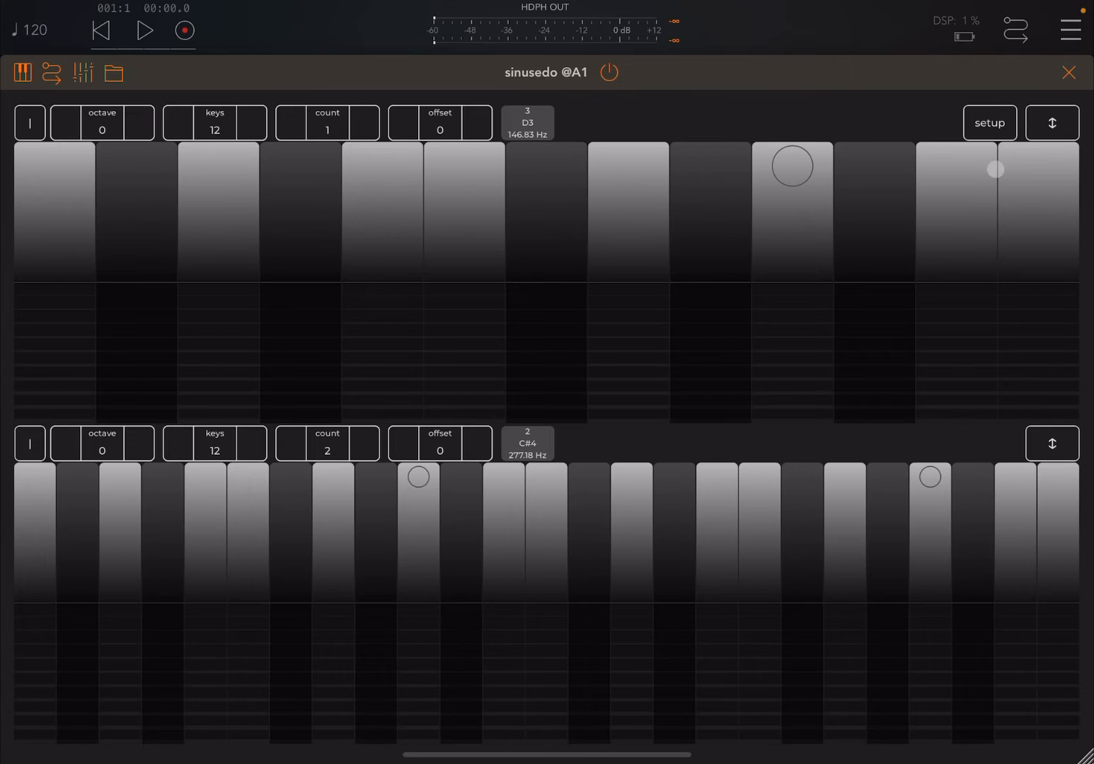
click(987, 122)
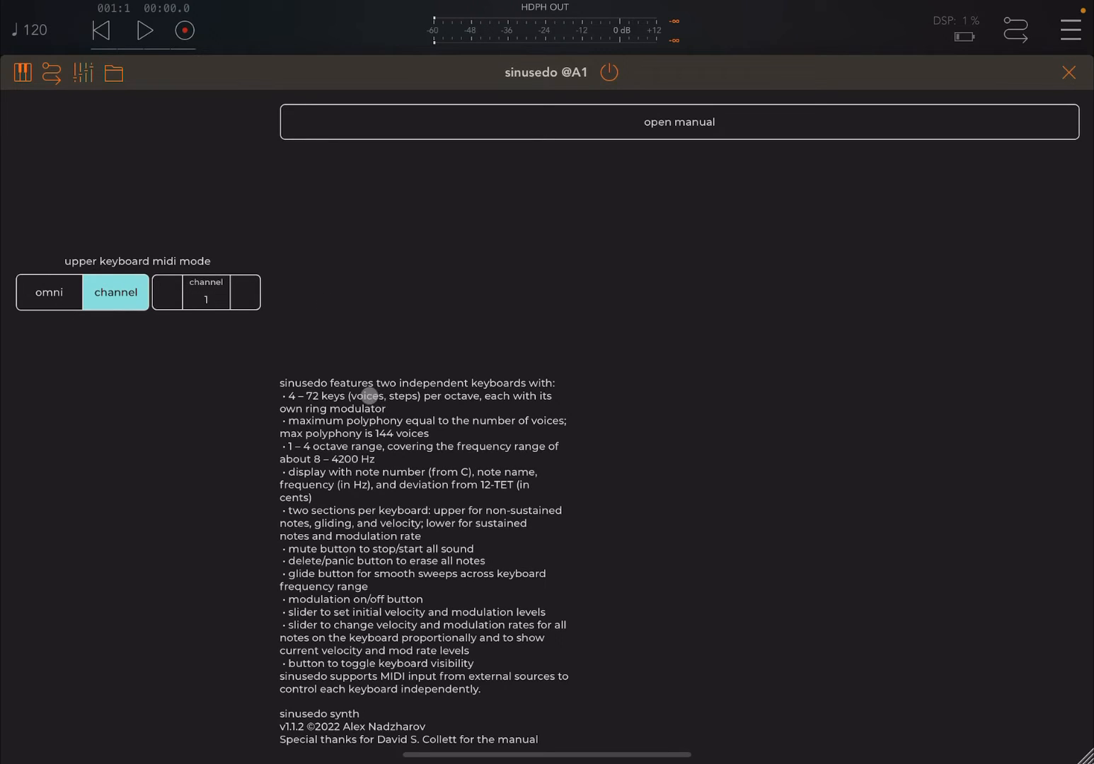
mouse_move(391, 452)
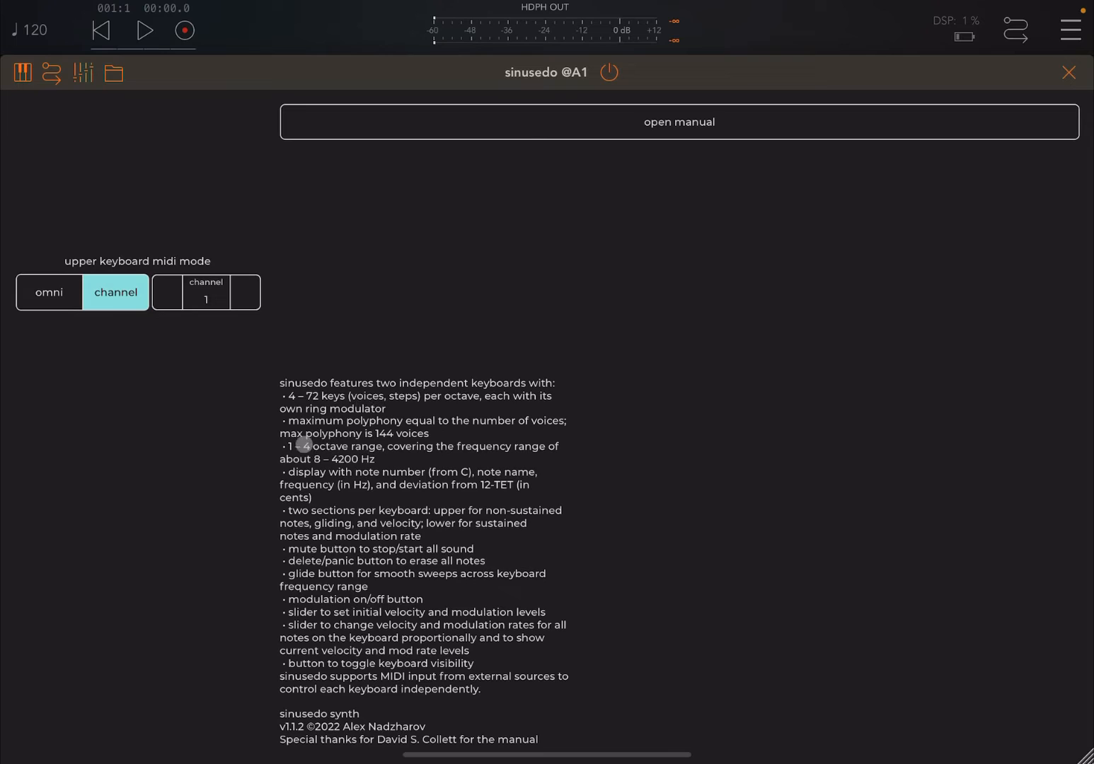
mouse_move(380, 495)
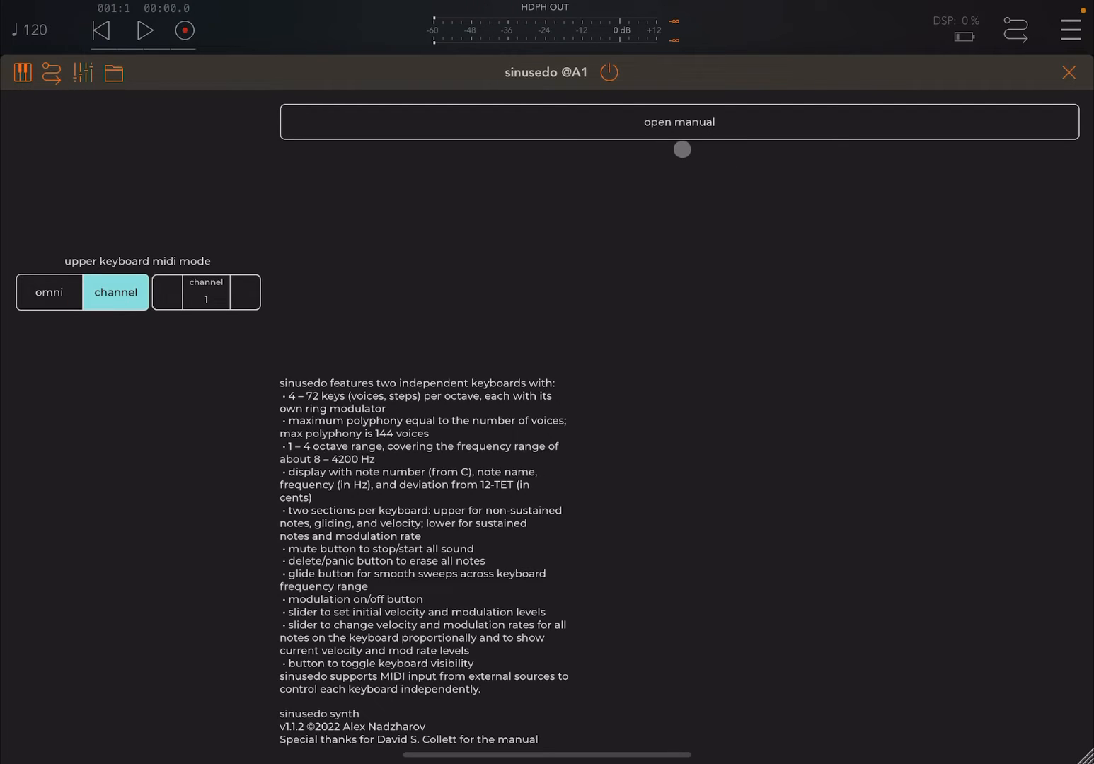
drag(682, 150, 716, 139)
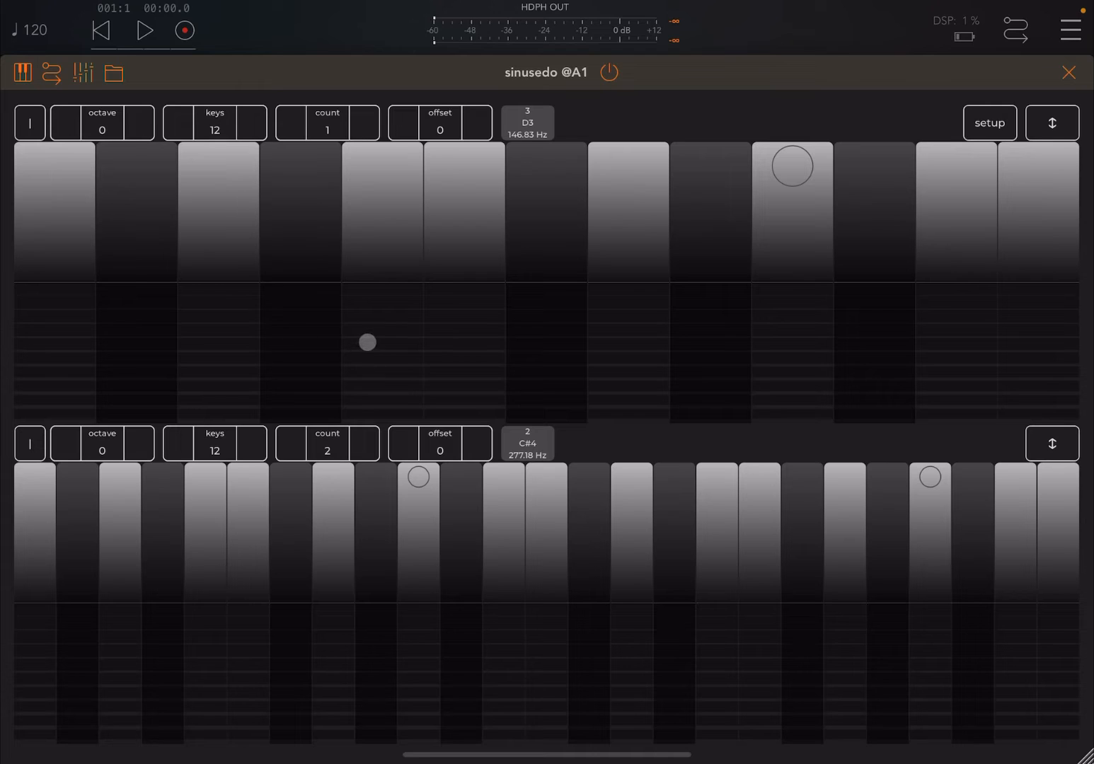
- Play notes on the upper keyboard, holding E3 to show its velocity bar, then release it
drag(365, 343, 463, 214)
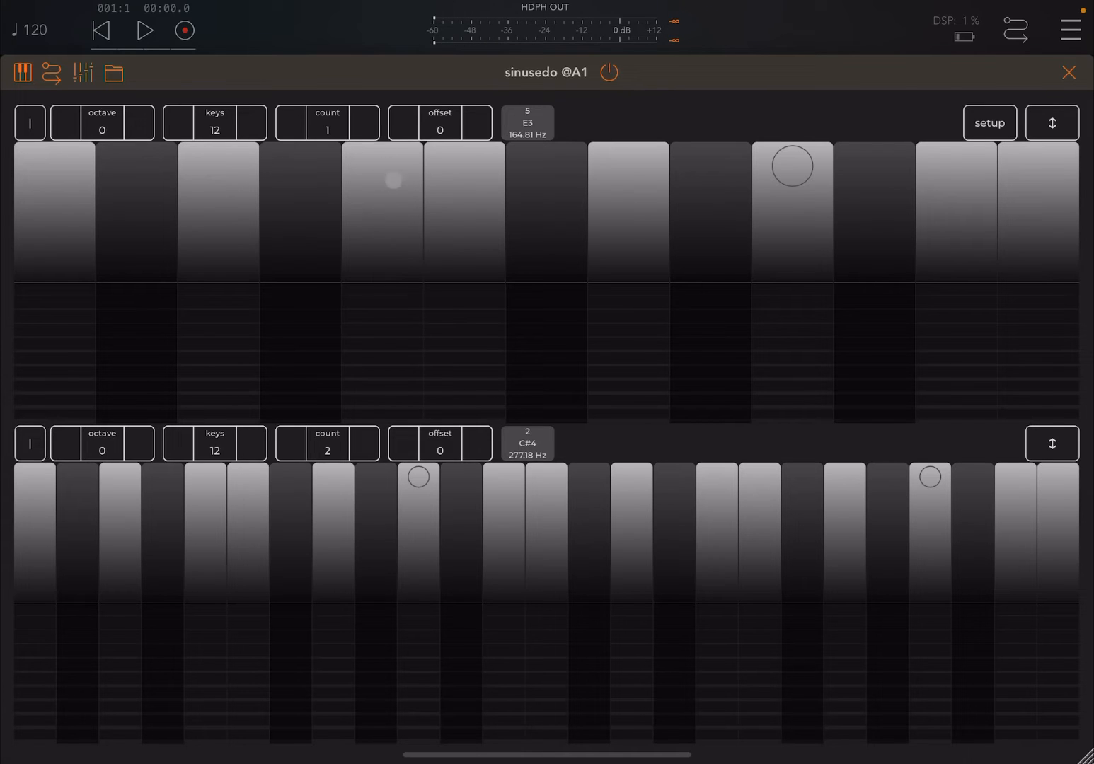
click(383, 213)
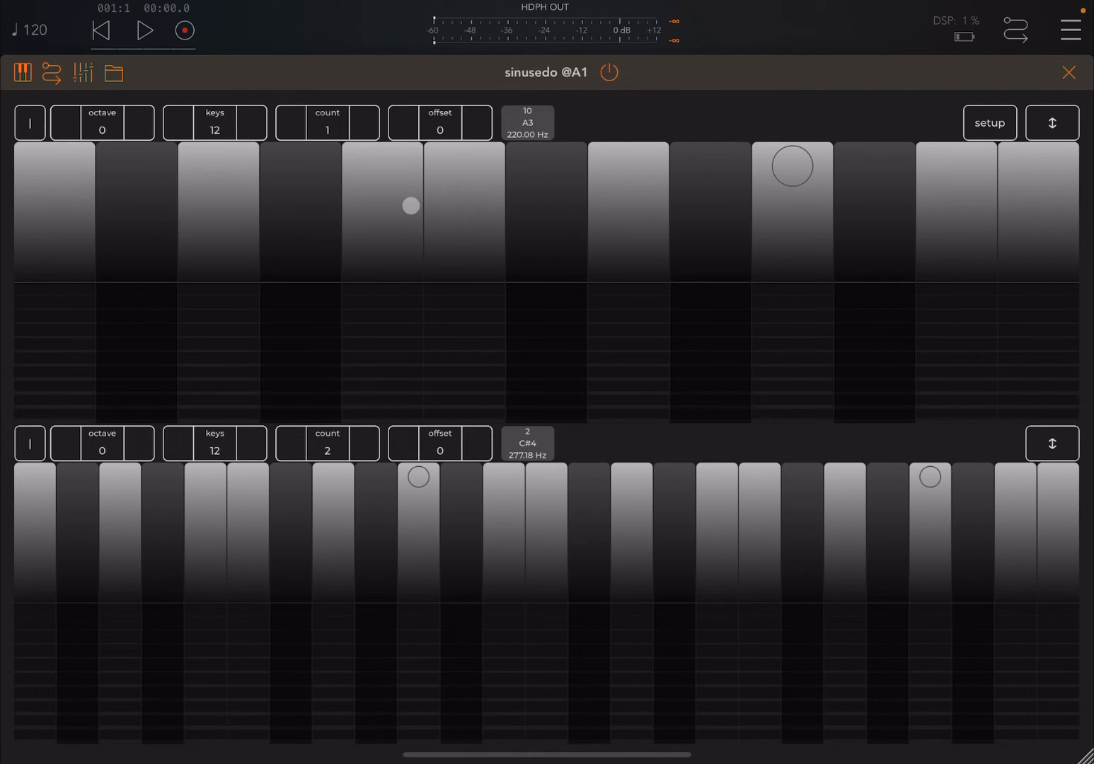
drag(409, 205, 366, 352)
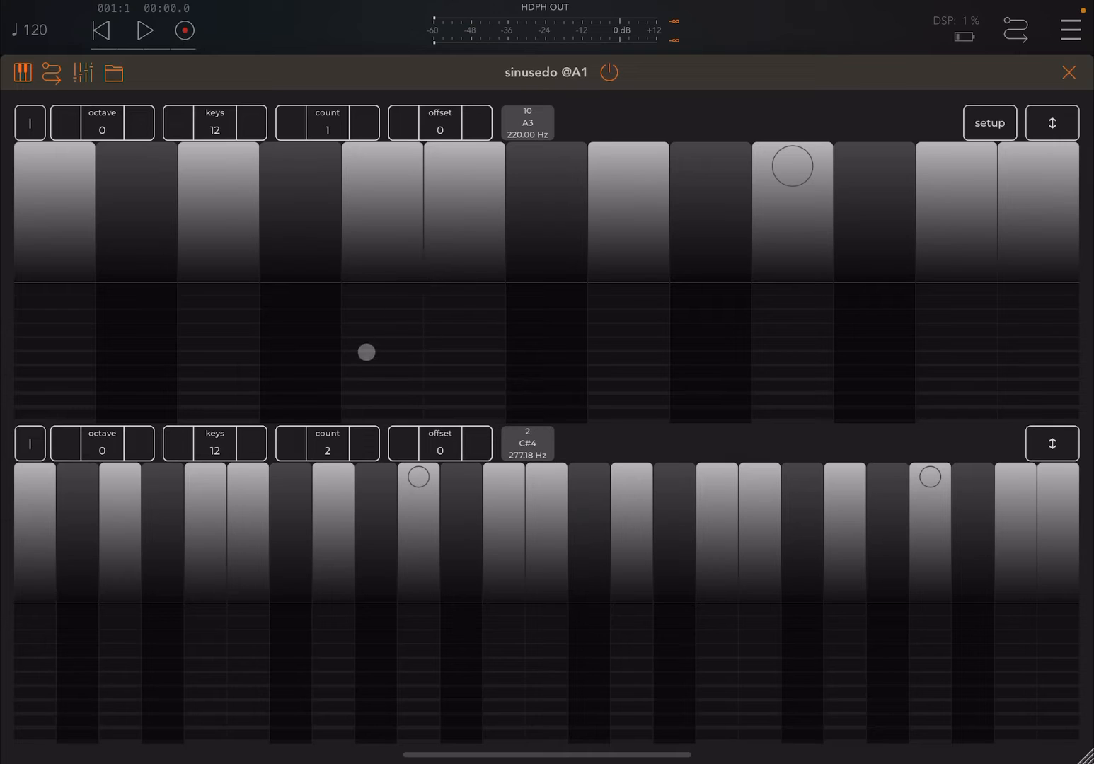
drag(365, 352, 390, 332)
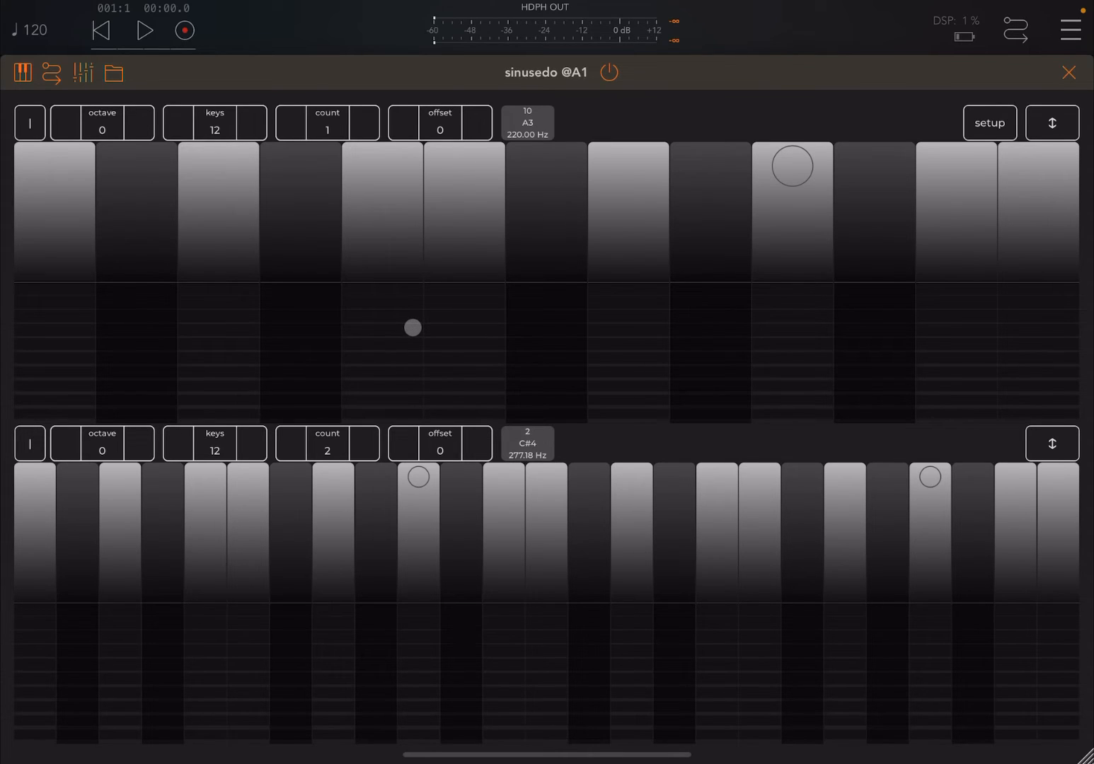
drag(412, 327, 377, 286)
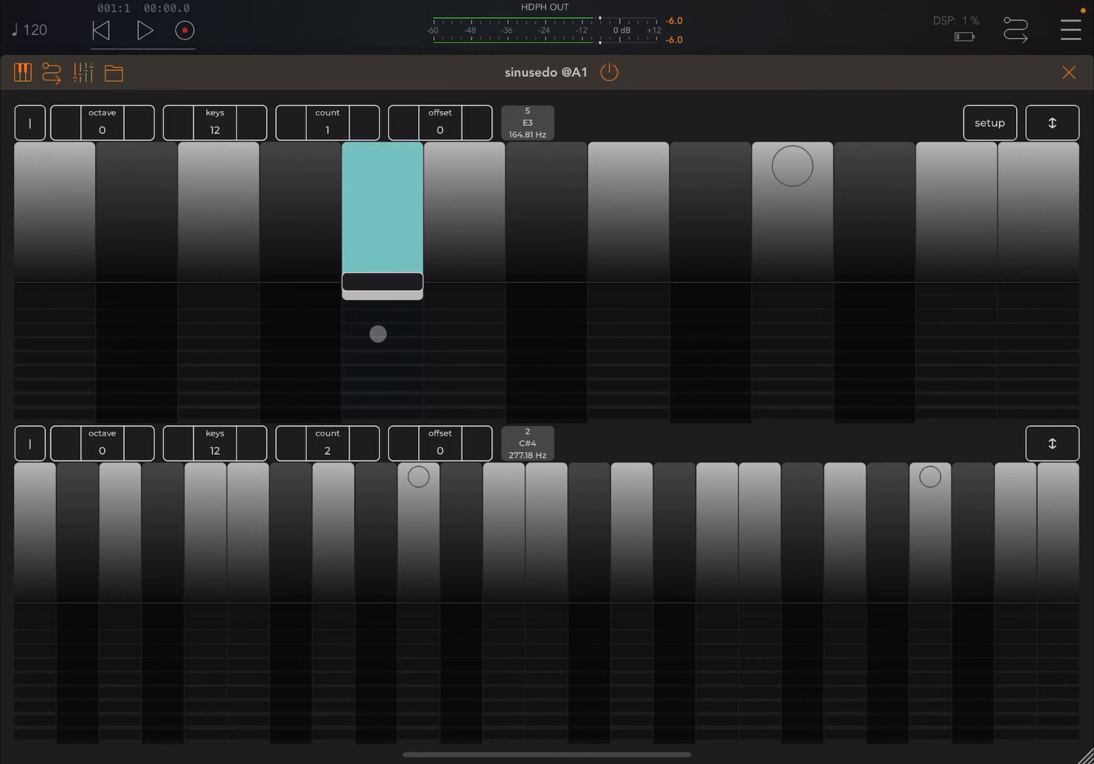
drag(377, 334, 388, 295)
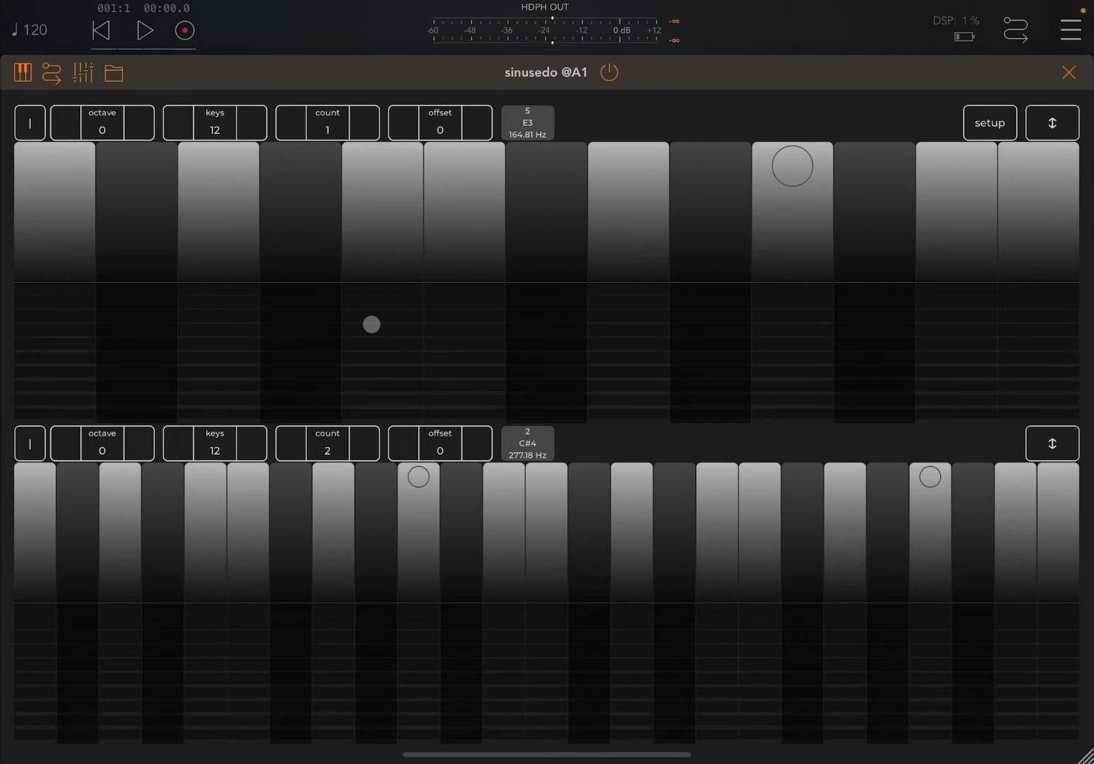
drag(370, 324, 362, 283)
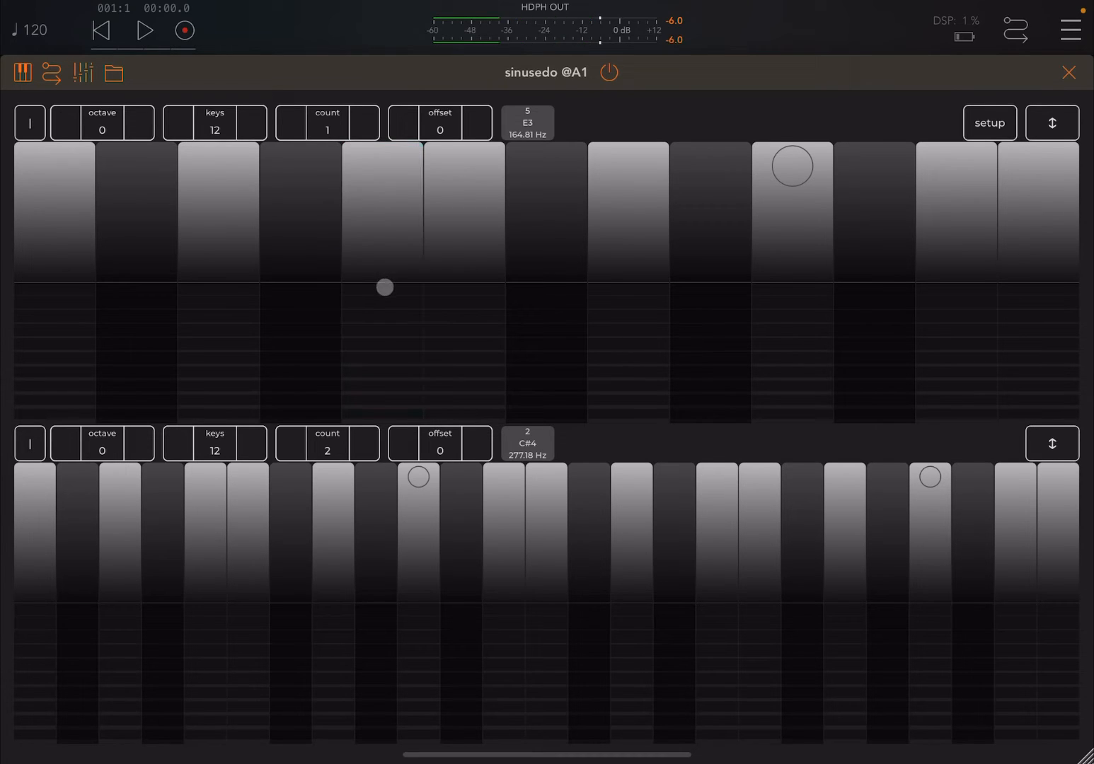
drag(384, 287, 374, 362)
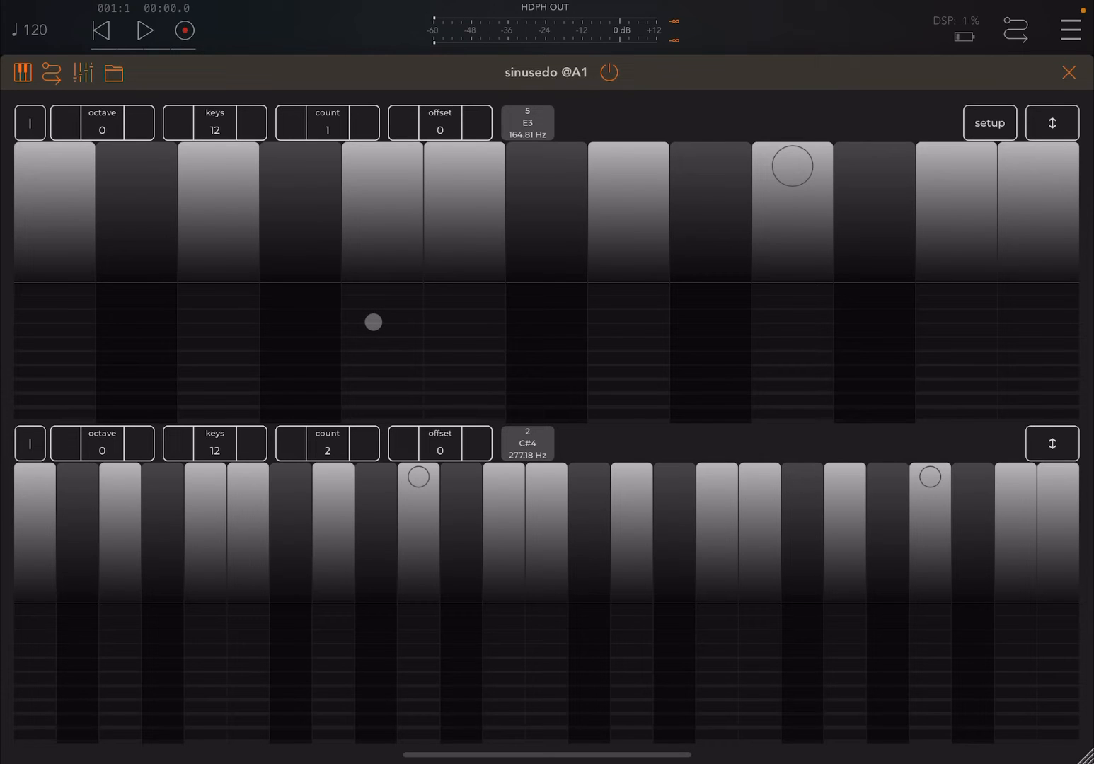
- Sustain D3, push its modulation bar to full, lower it again and release the note
click(218, 220)
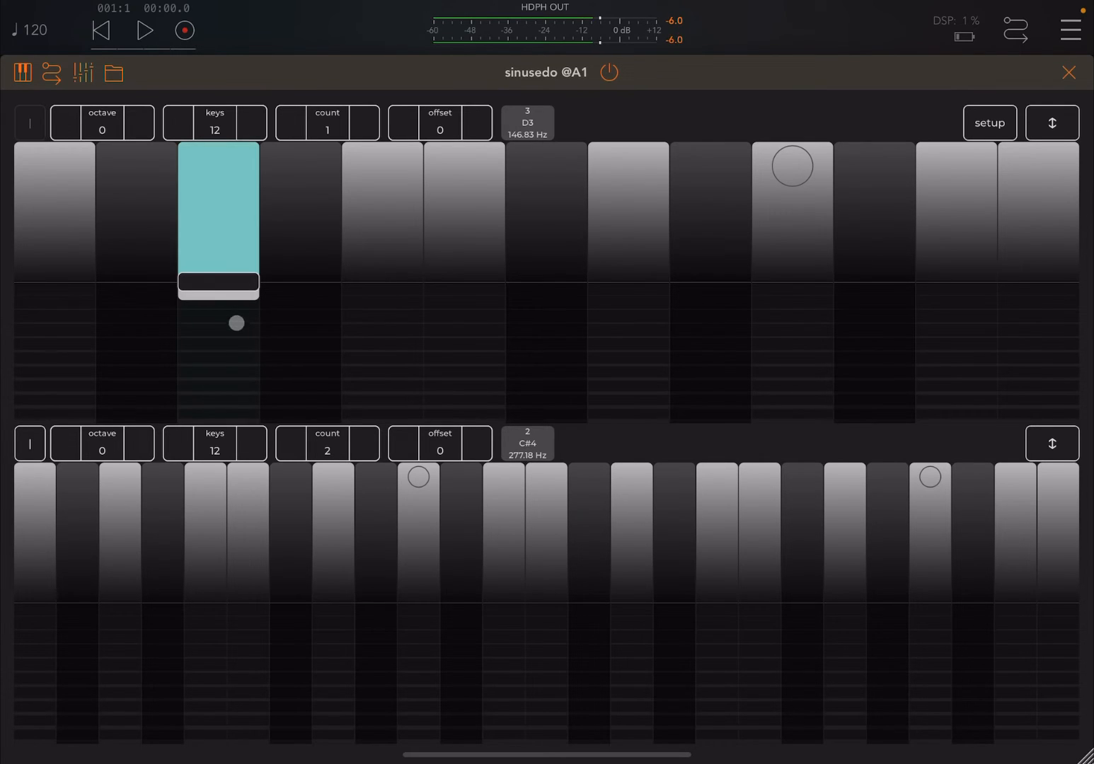
drag(235, 323, 229, 345)
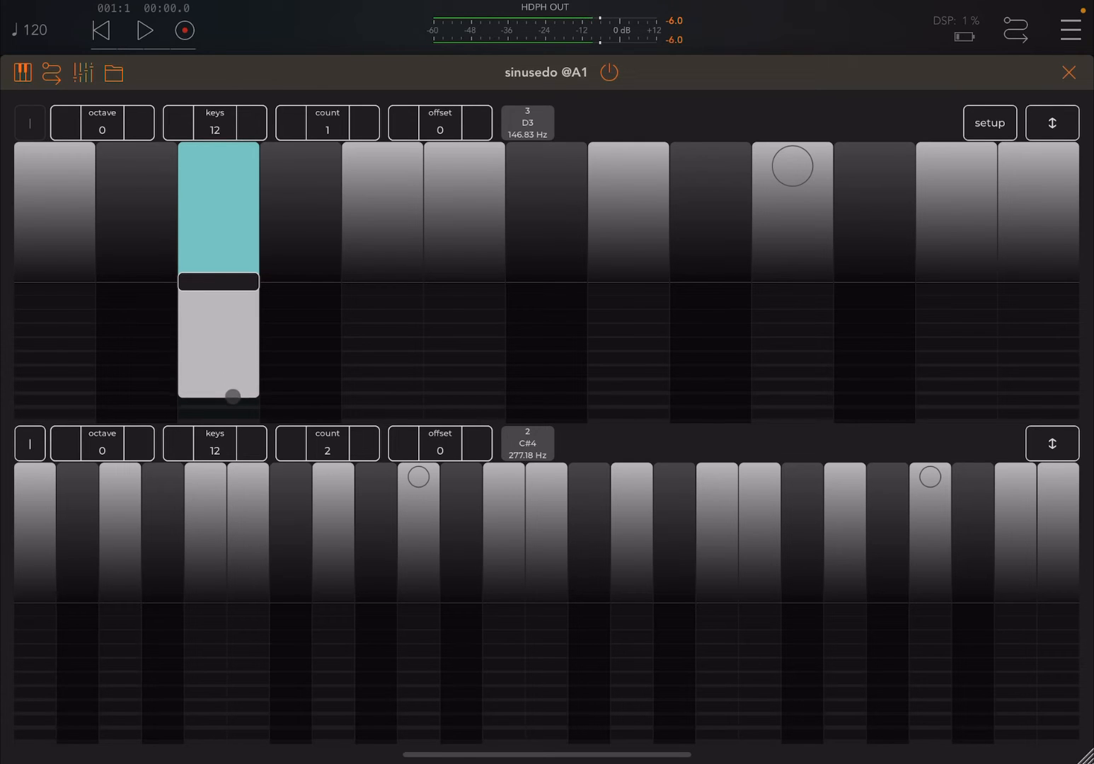
drag(232, 395, 235, 422)
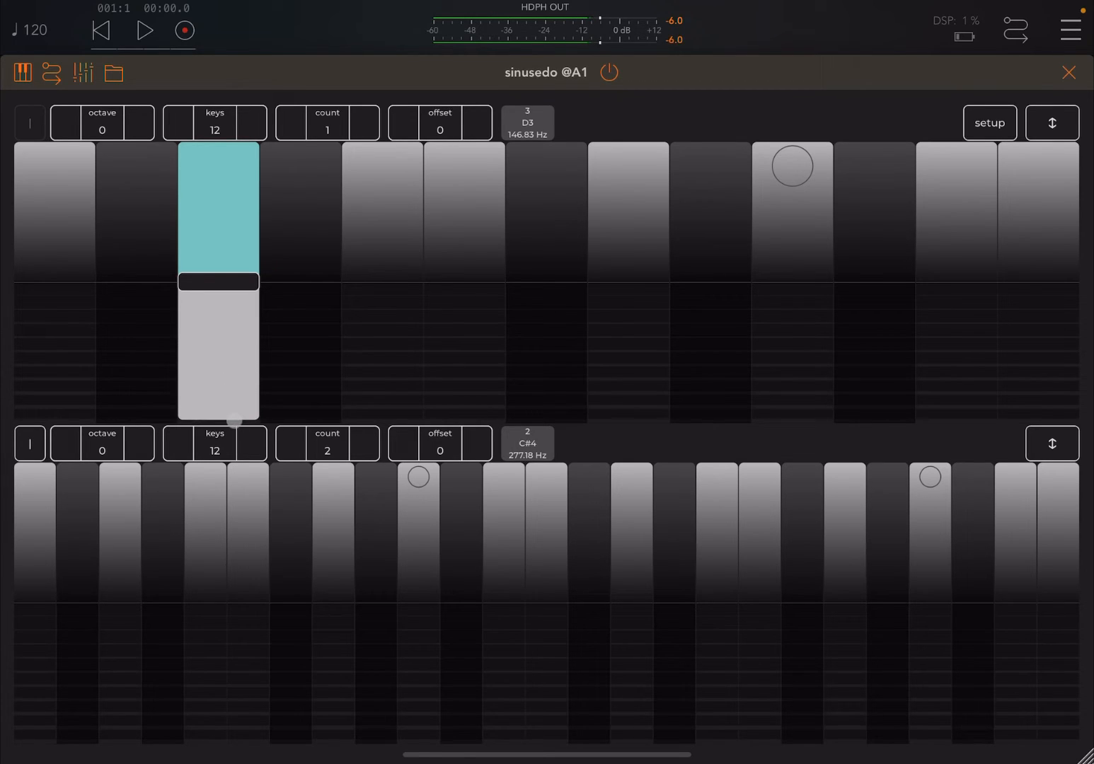
drag(234, 418, 233, 337)
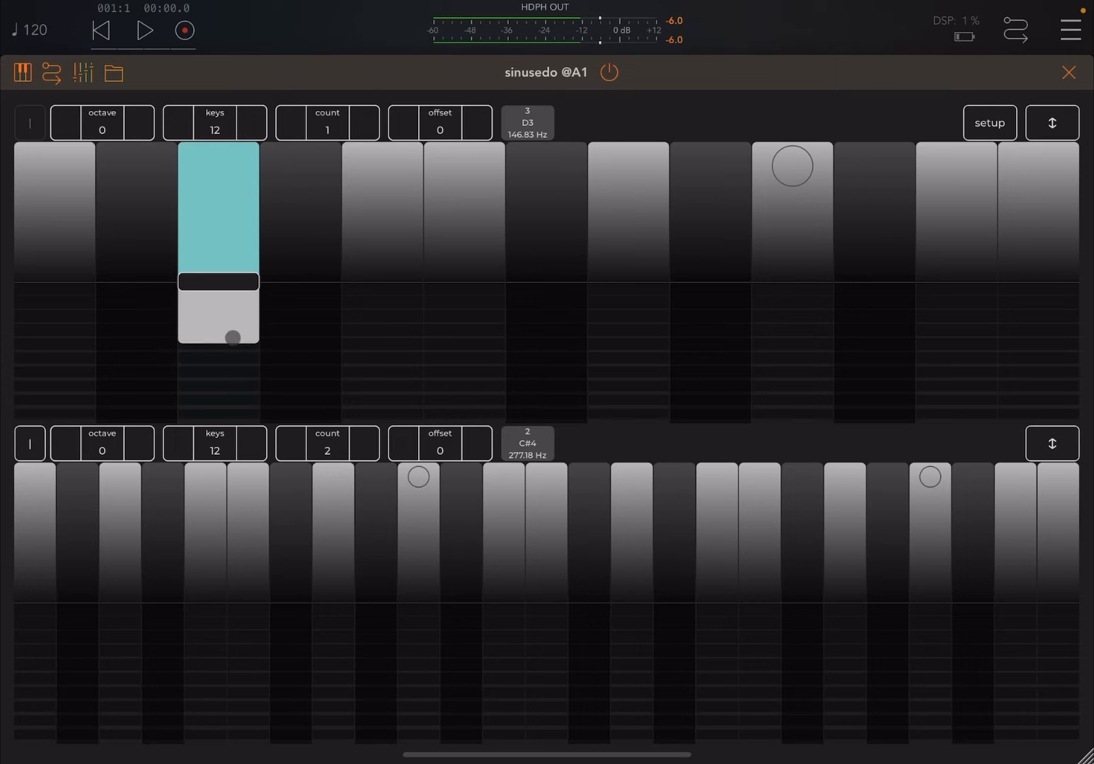
drag(229, 337, 233, 286)
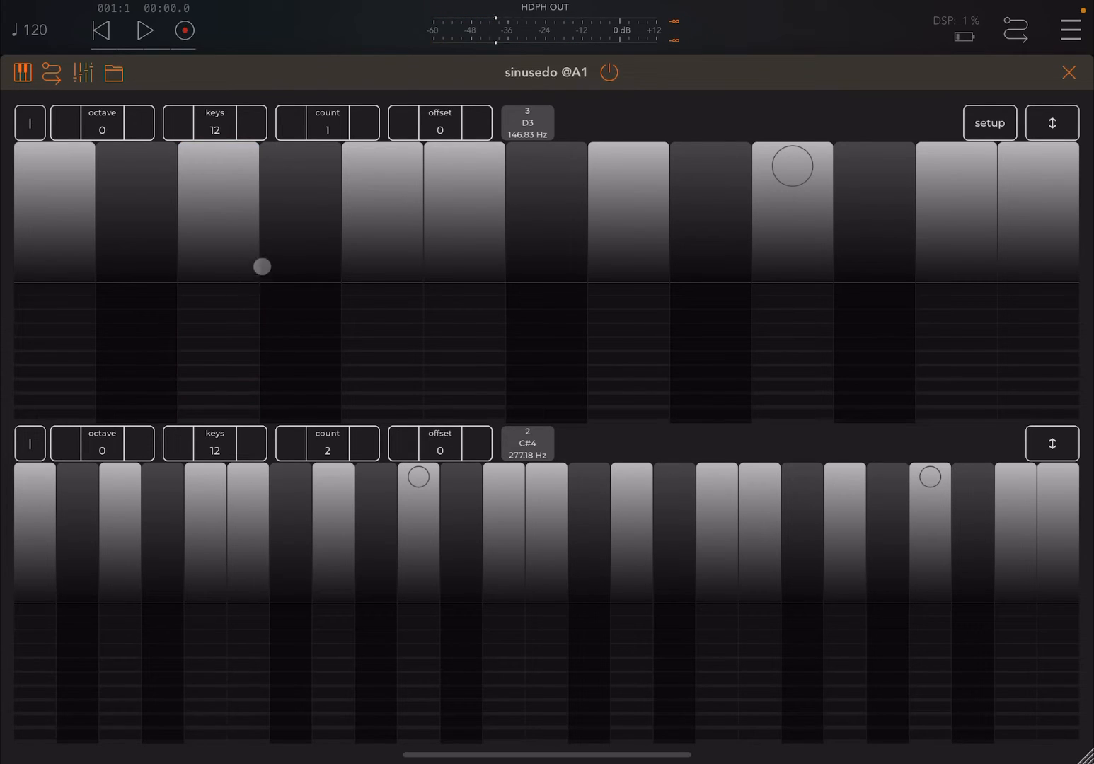
- Sustain a four-note chord on the upper keyboard and release it
drag(260, 266, 277, 266)
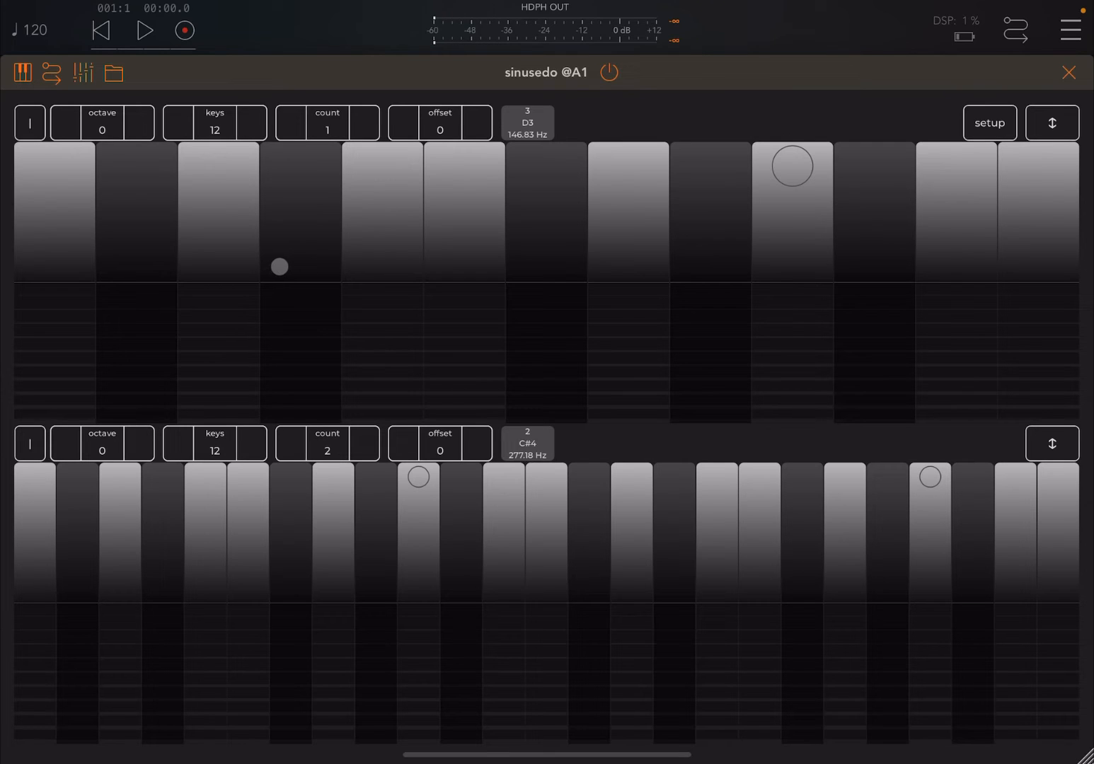
drag(277, 266, 354, 258)
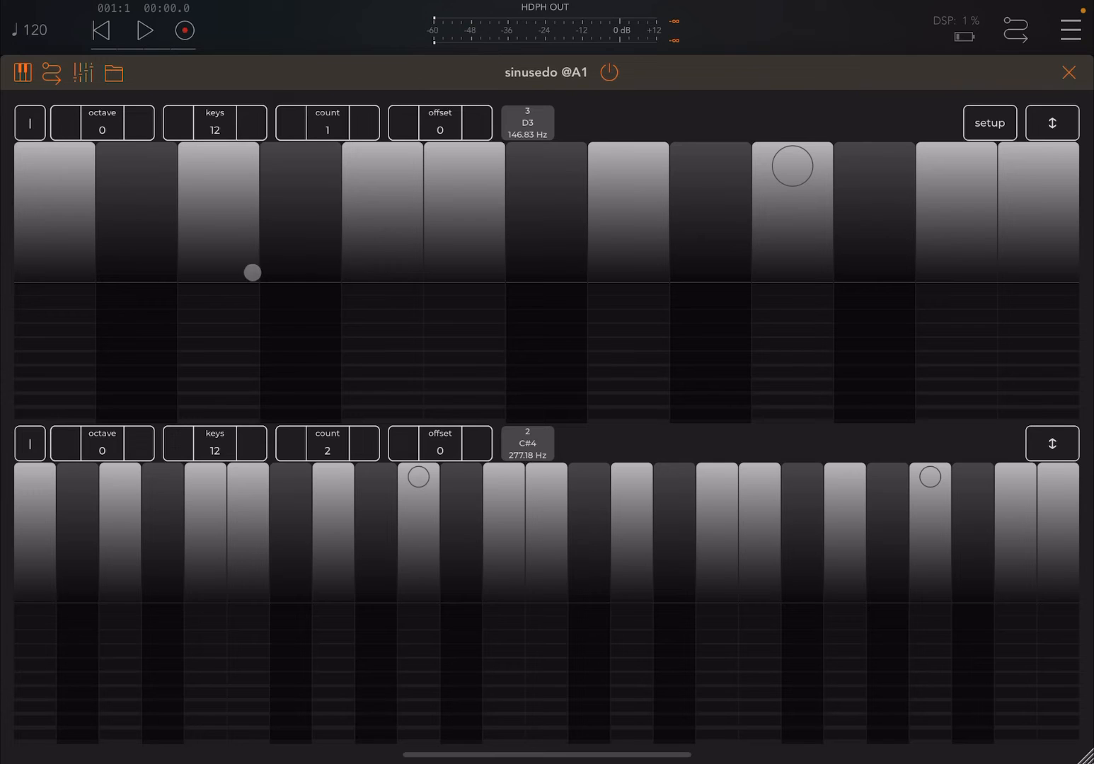
drag(252, 272, 446, 377)
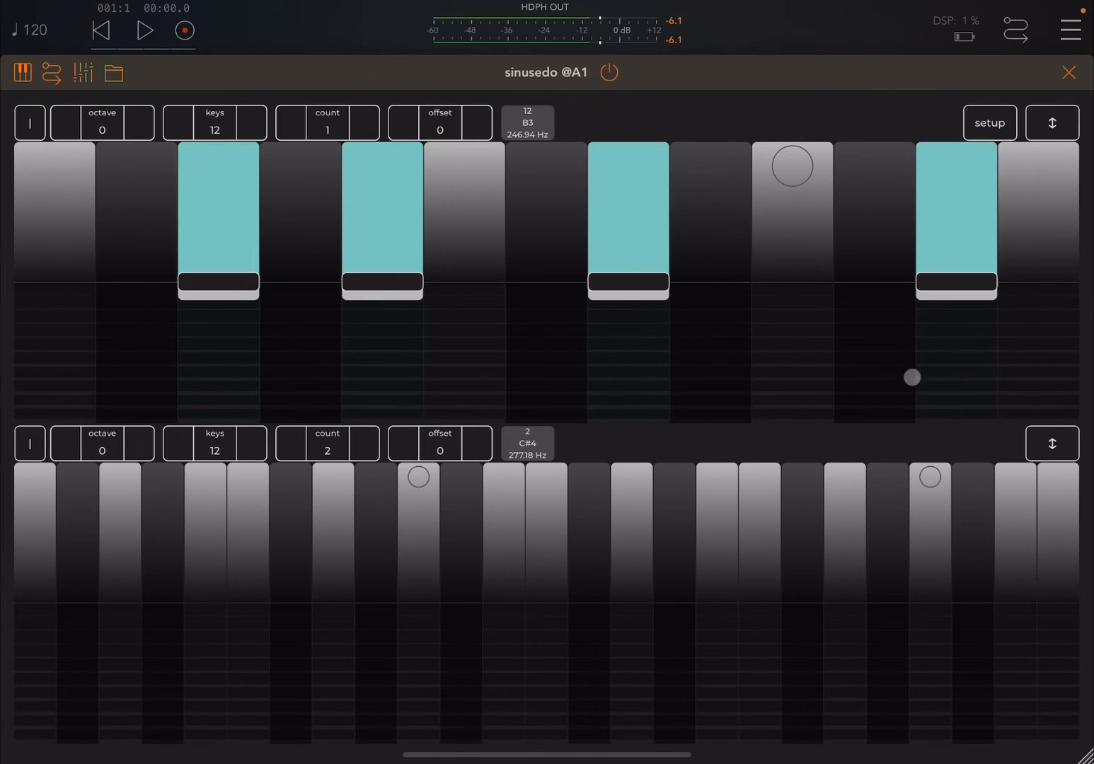
drag(912, 376, 713, 396)
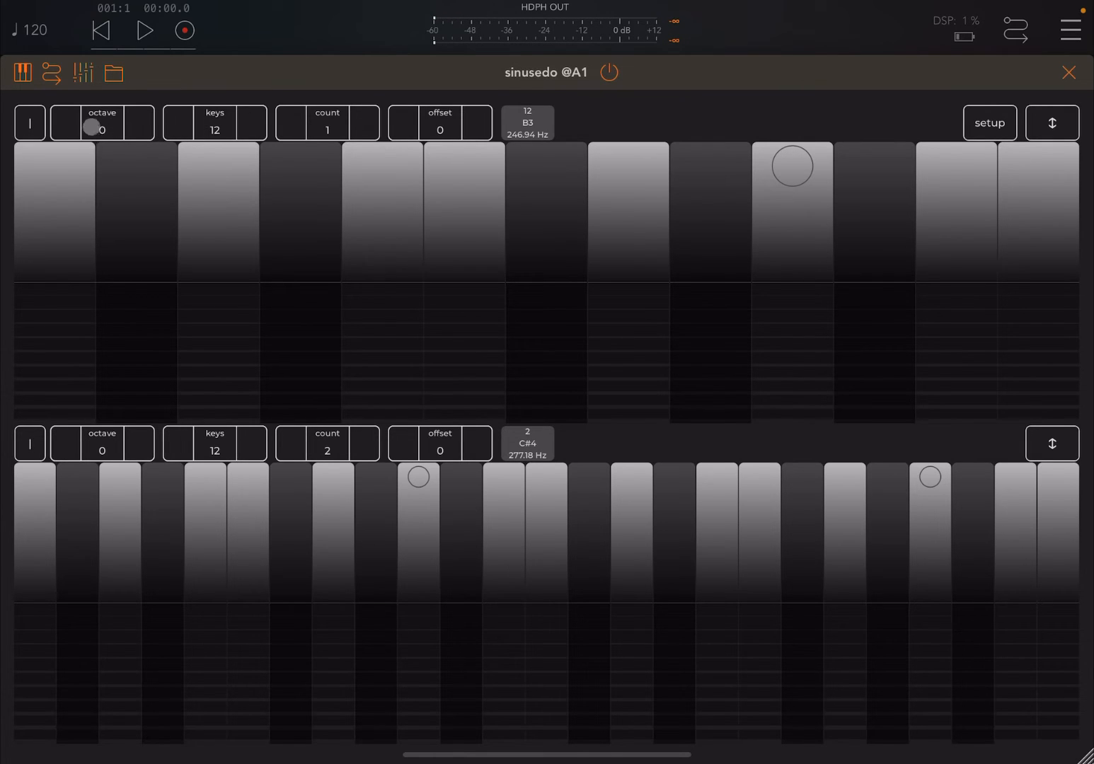
- Try two octaves then one, and 10 keys per octave then back to 12, on the upper keyboard
drag(91, 130, 154, 196)
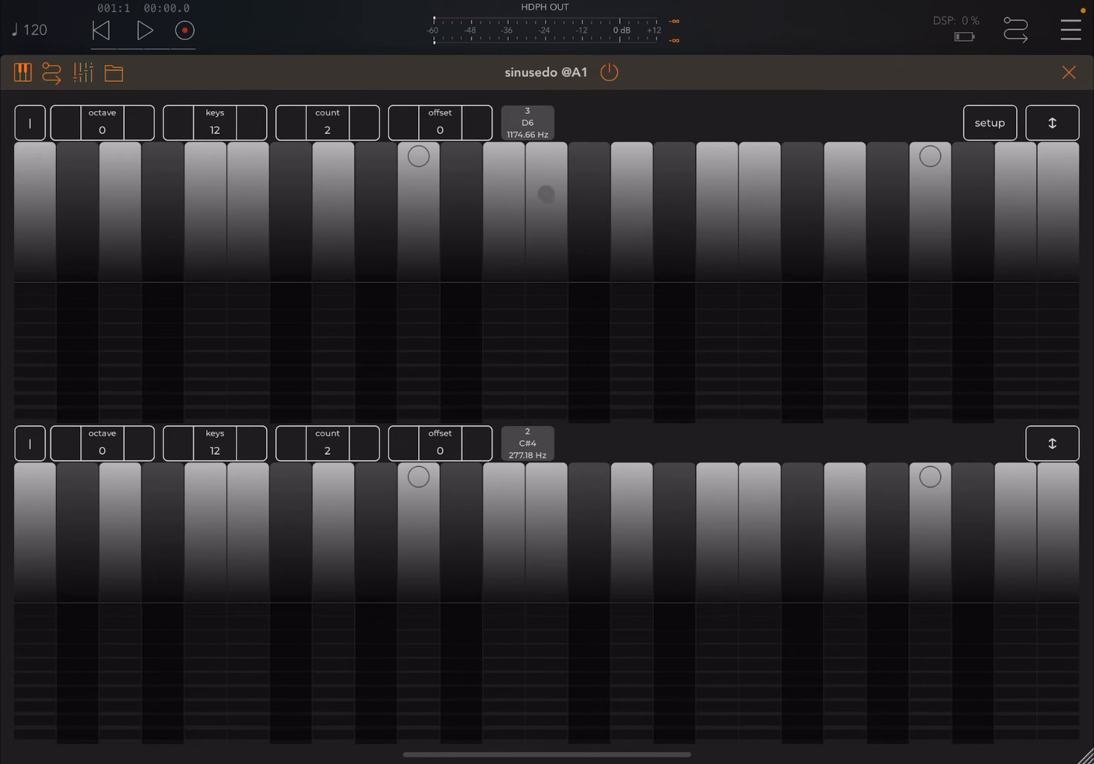
click(327, 126)
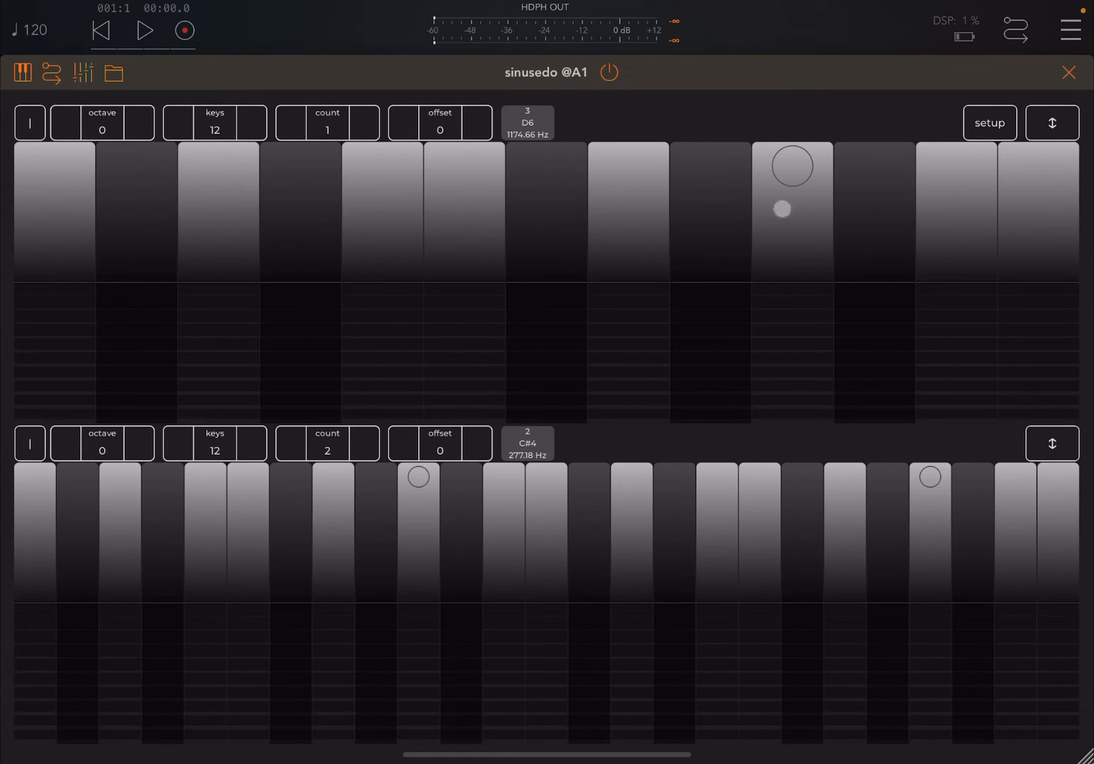
drag(781, 210, 500, 223)
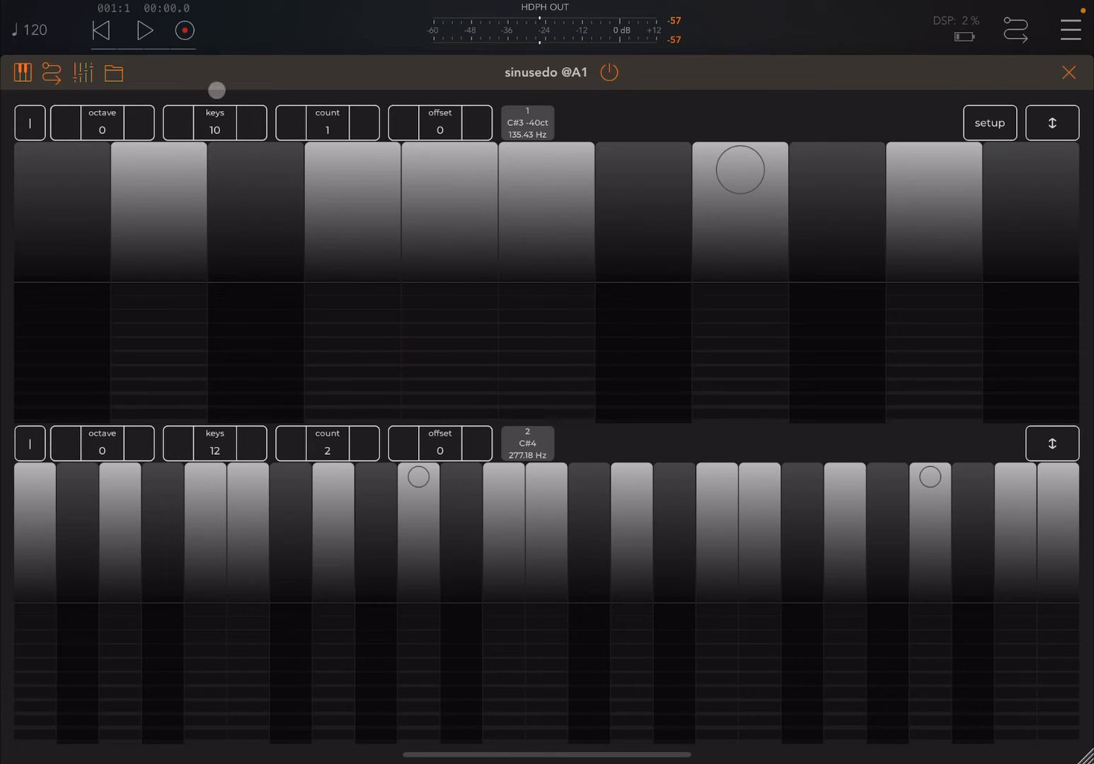
drag(215, 91, 229, 114)
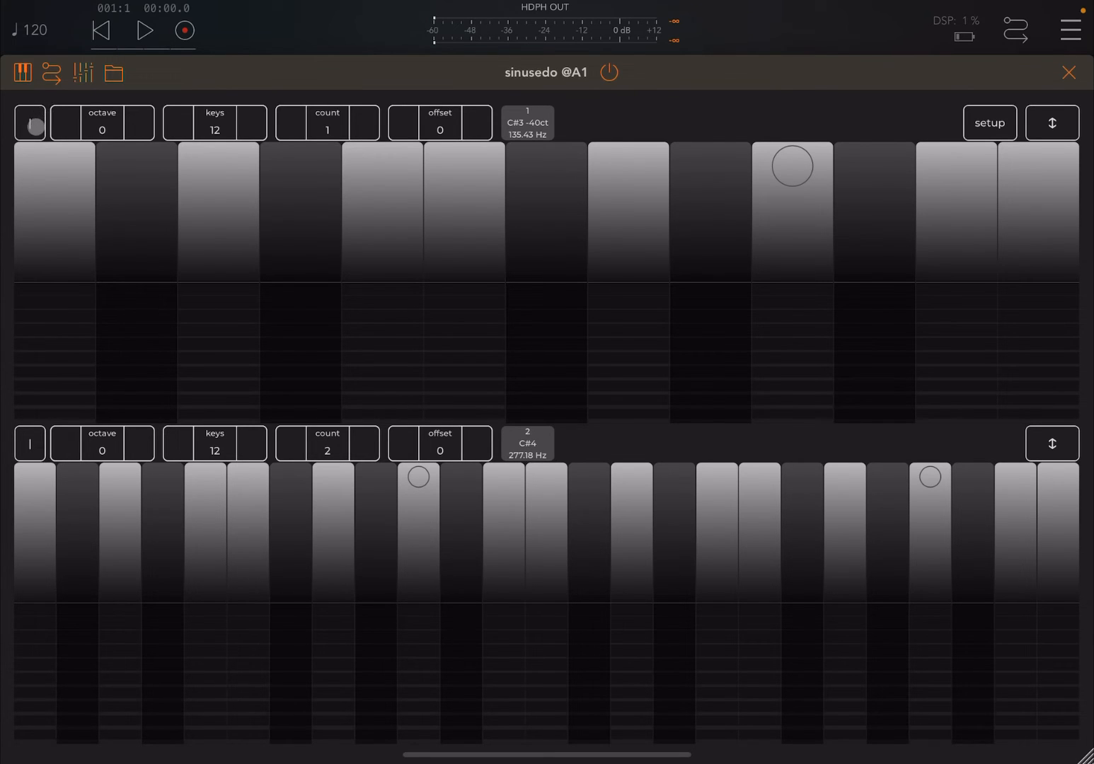
- Switch the side-menu toggles to enable glide and slide held notes across the upper keyboard
click(29, 122)
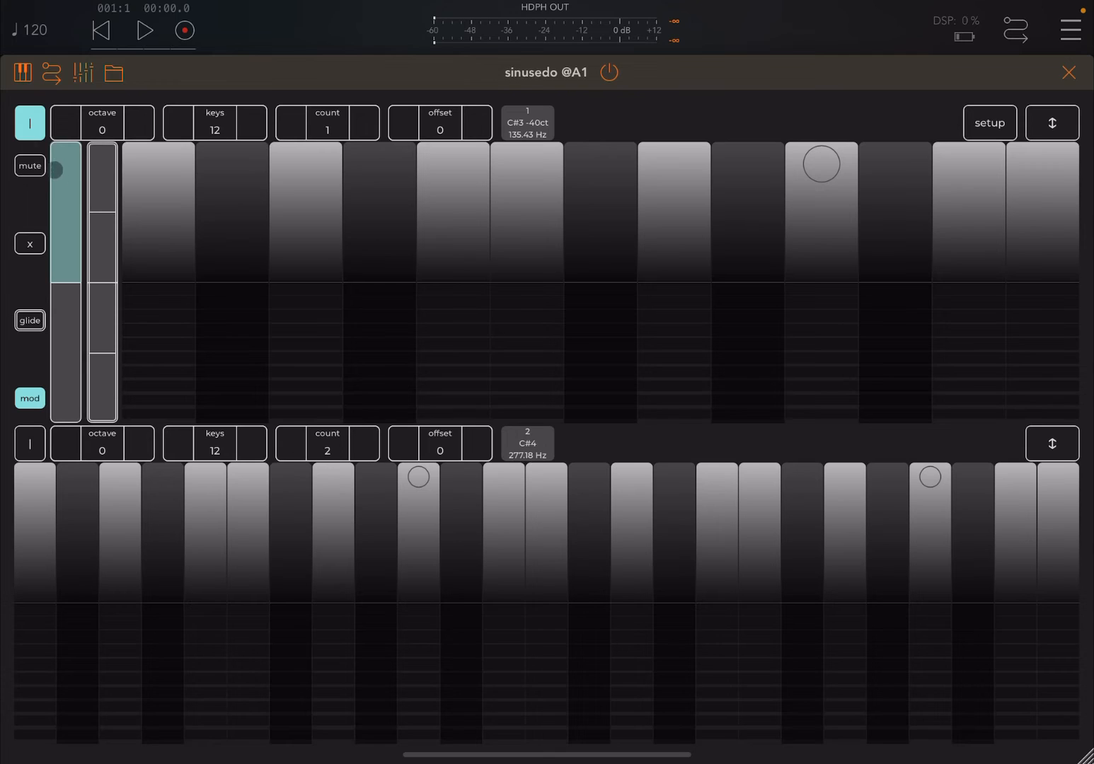
click(30, 164)
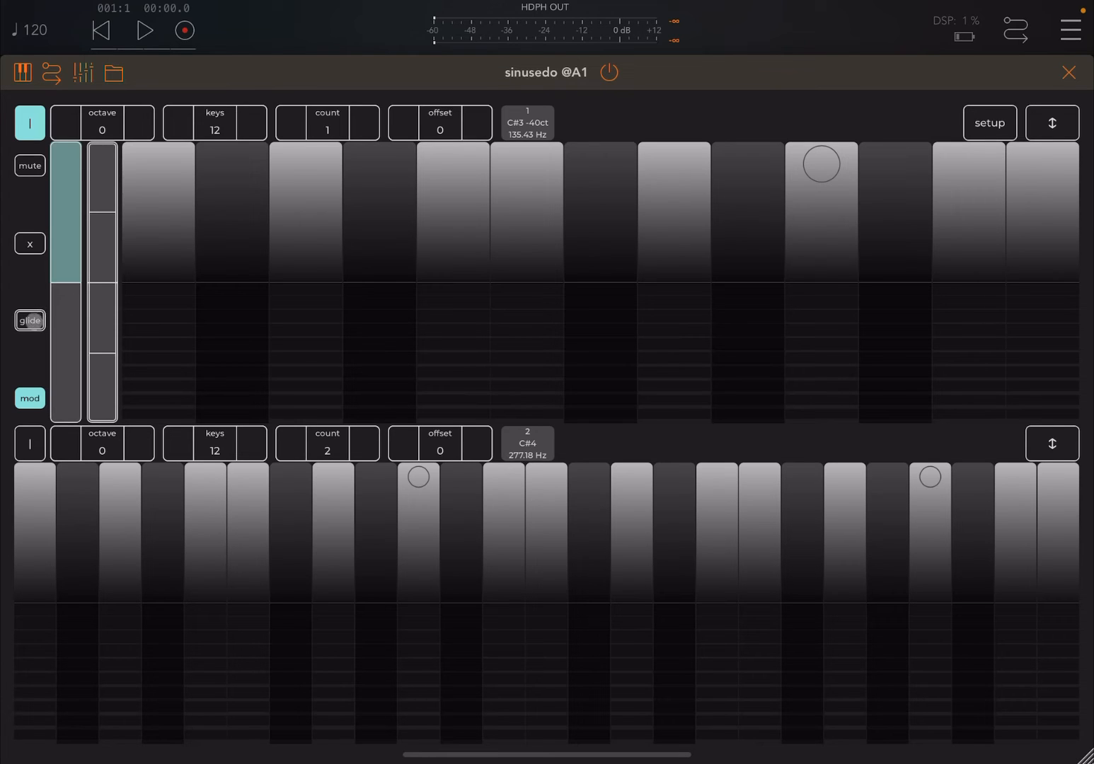
click(30, 320)
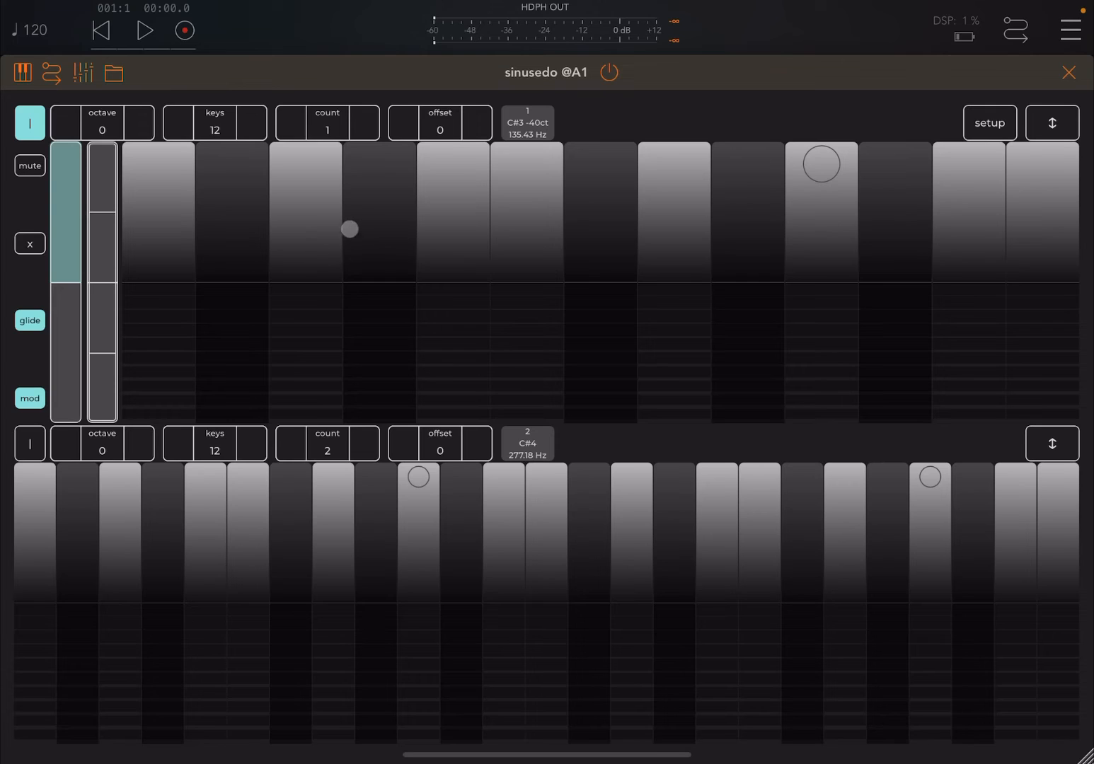
click(306, 266)
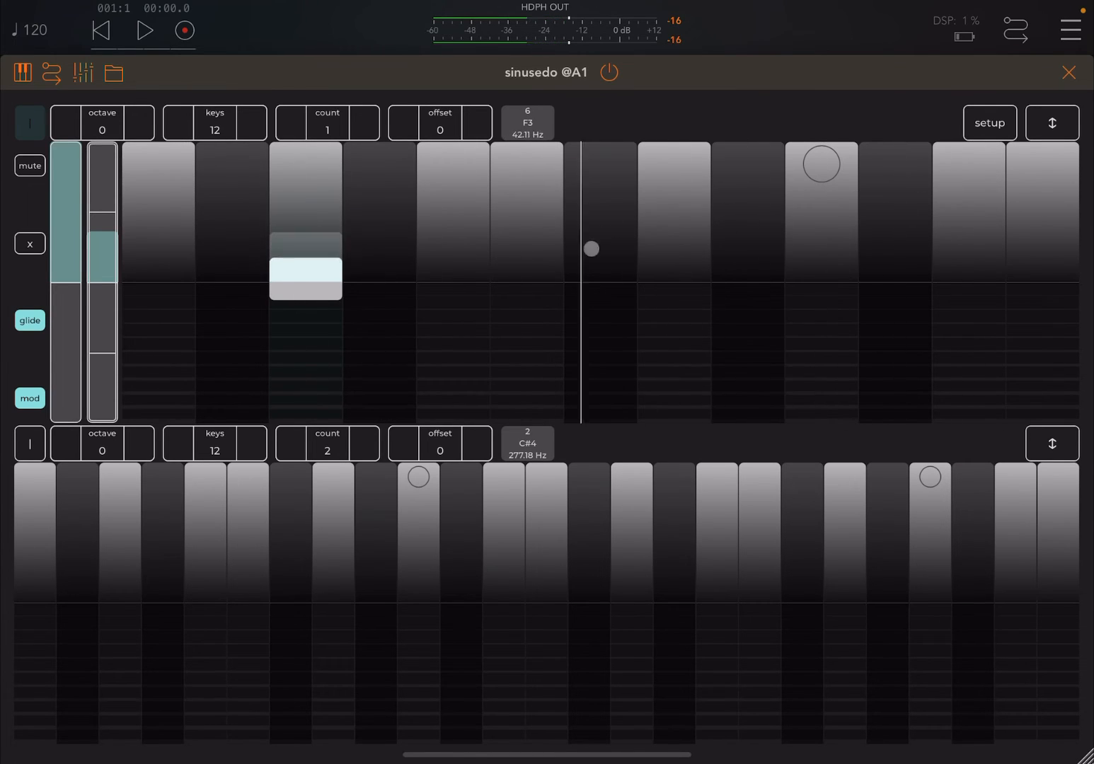
drag(592, 249, 801, 224)
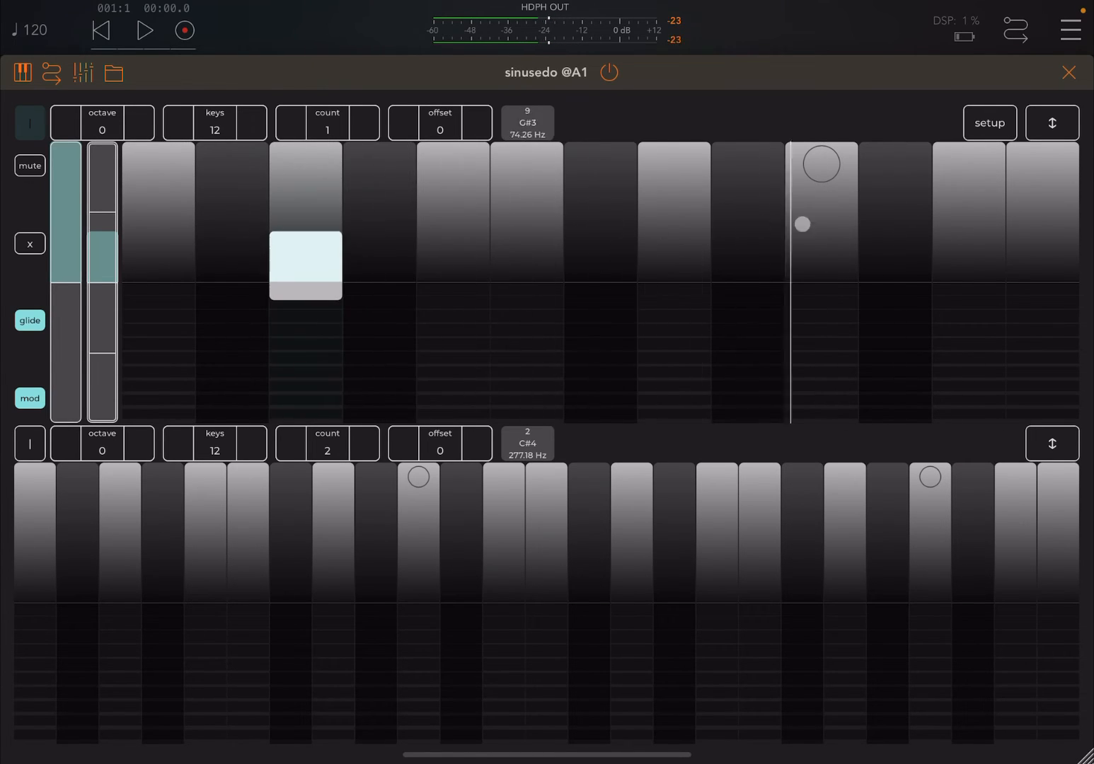
drag(804, 225, 156, 237)
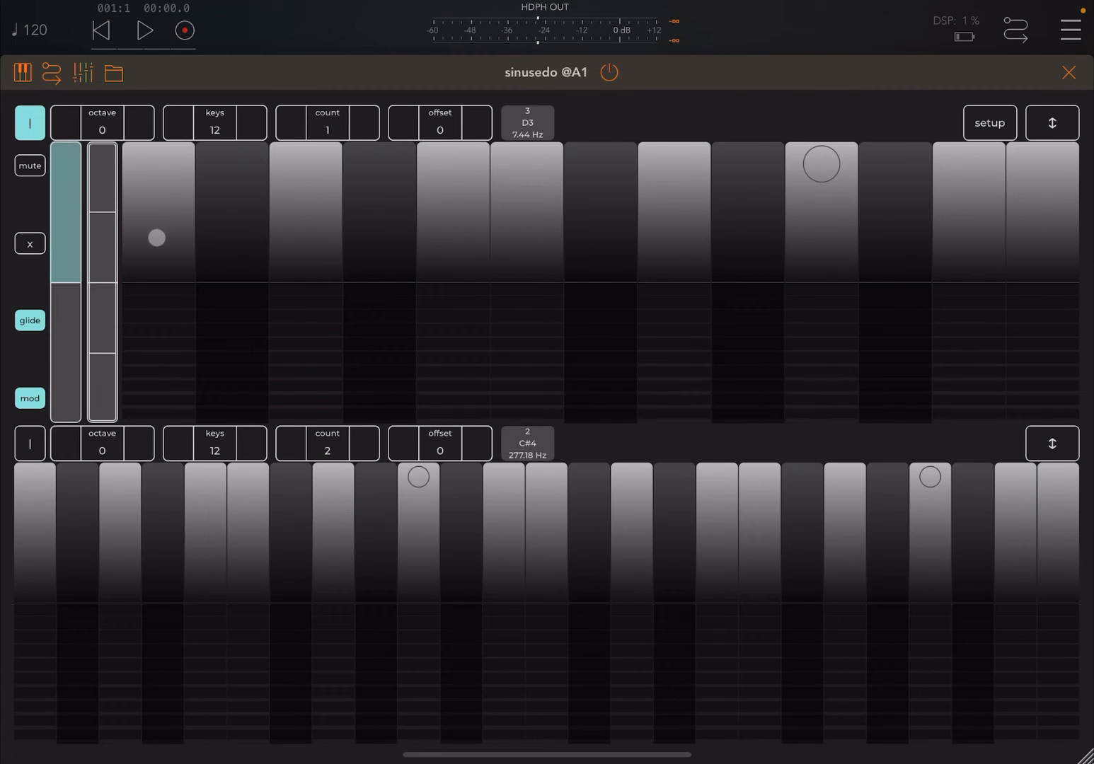
- Play a note and move the velocity bar up and down, ending with it lowered
click(29, 397)
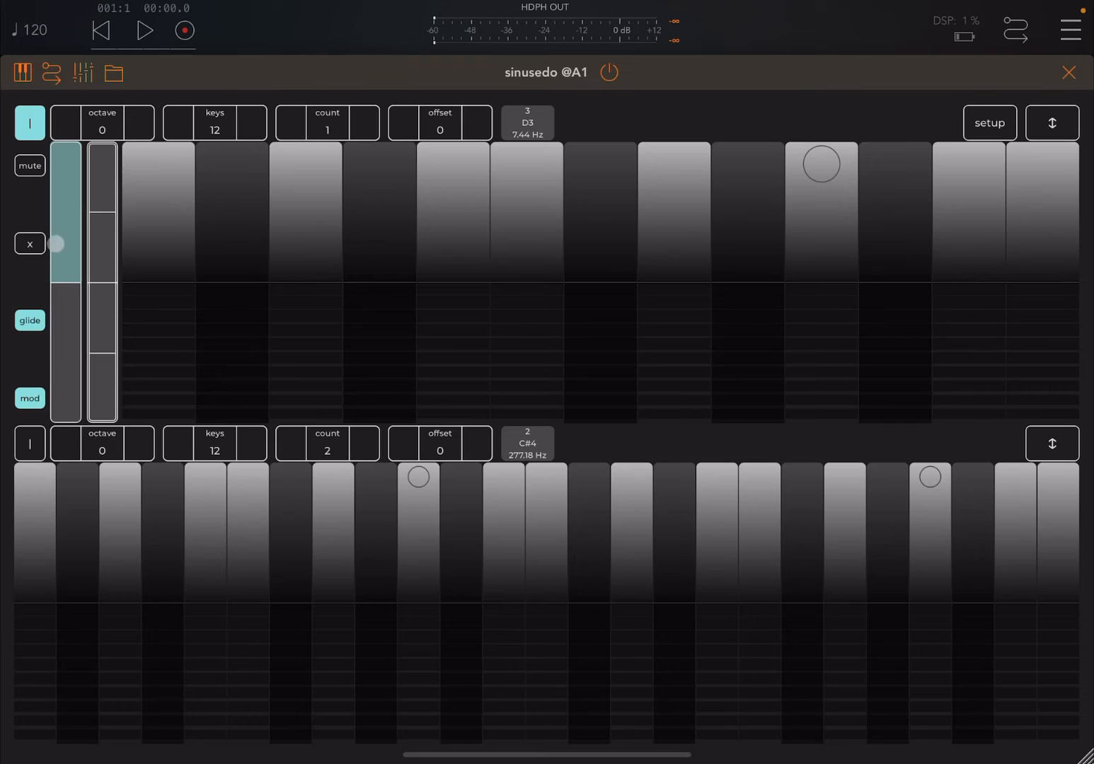
drag(57, 243, 57, 271)
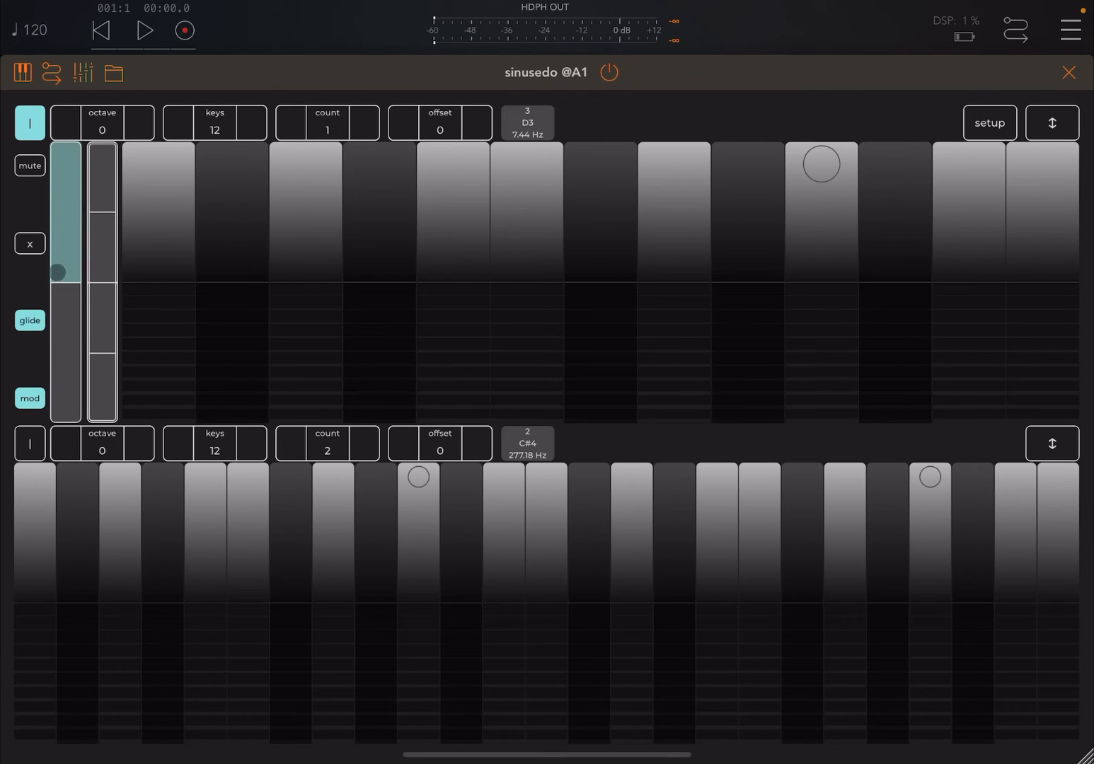
drag(71, 272, 71, 196)
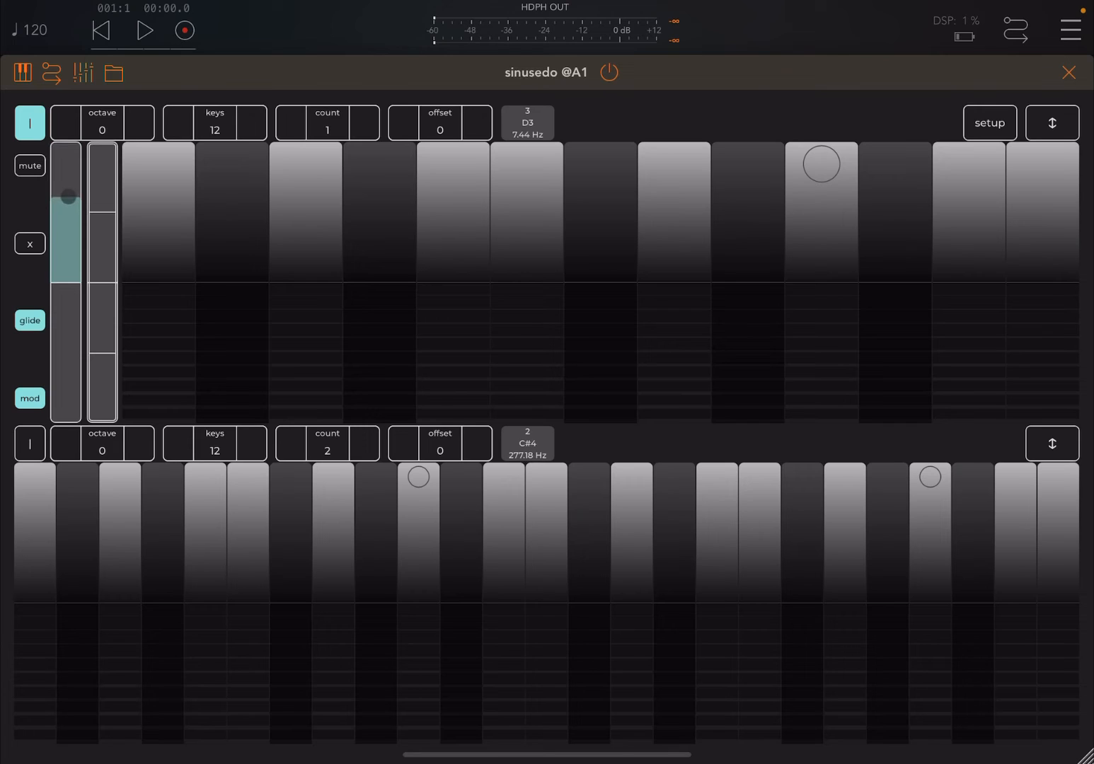
drag(68, 197, 68, 351)
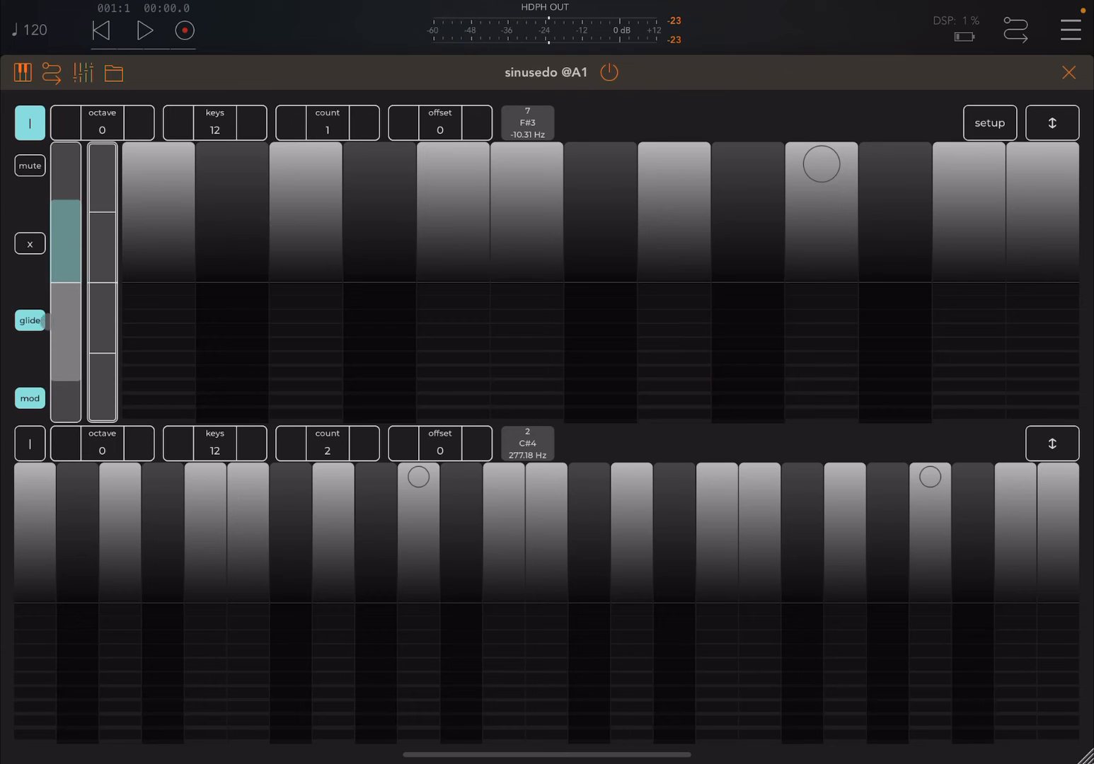
drag(65, 240, 70, 274)
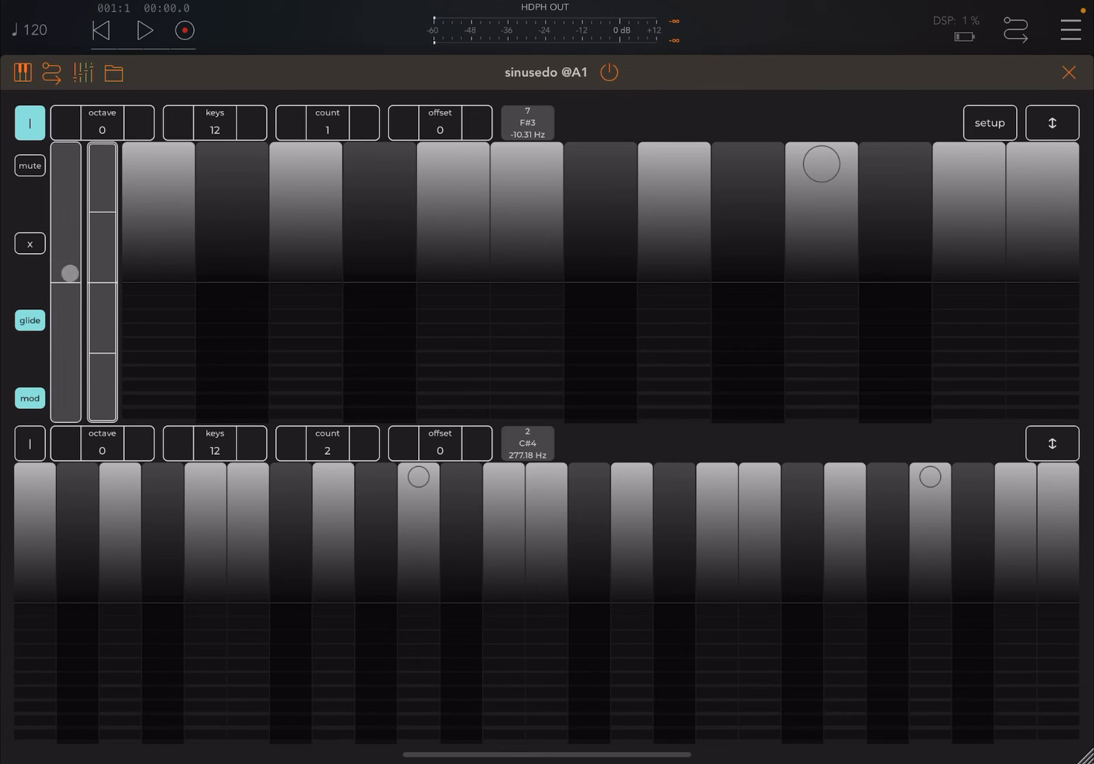
drag(69, 272, 198, 304)
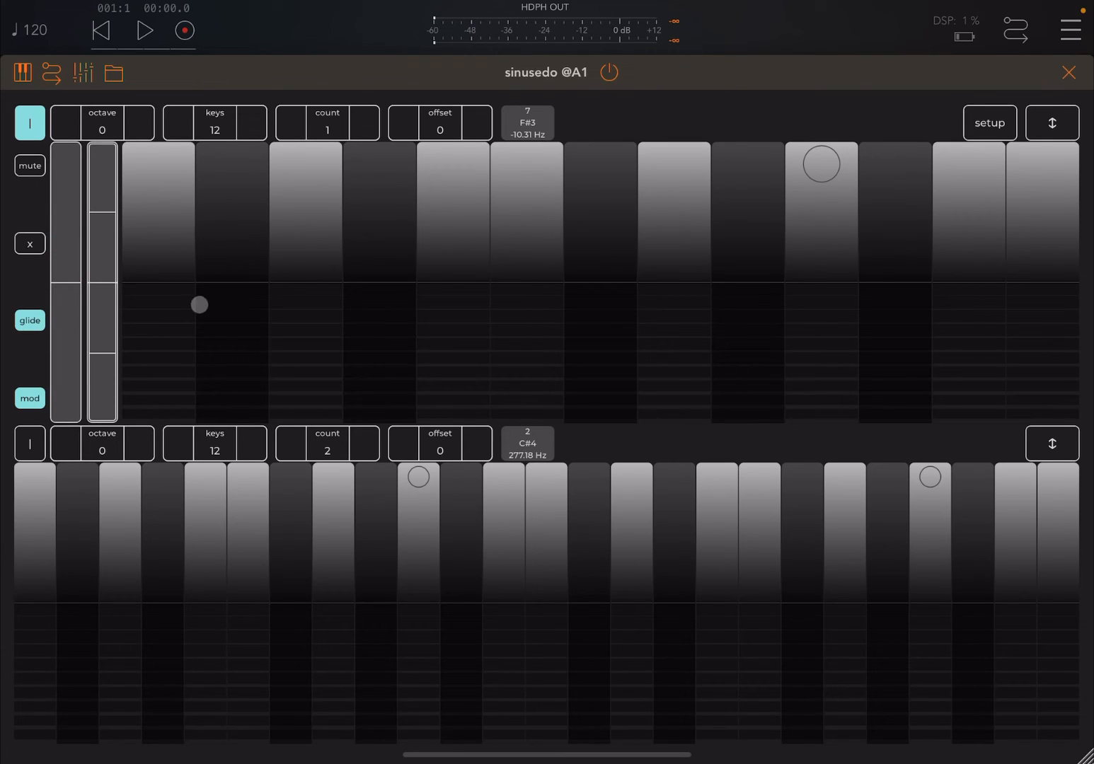
- Hold three notes on the upper keyboard and sweep their modulation down to minimum
drag(198, 305, 112, 225)
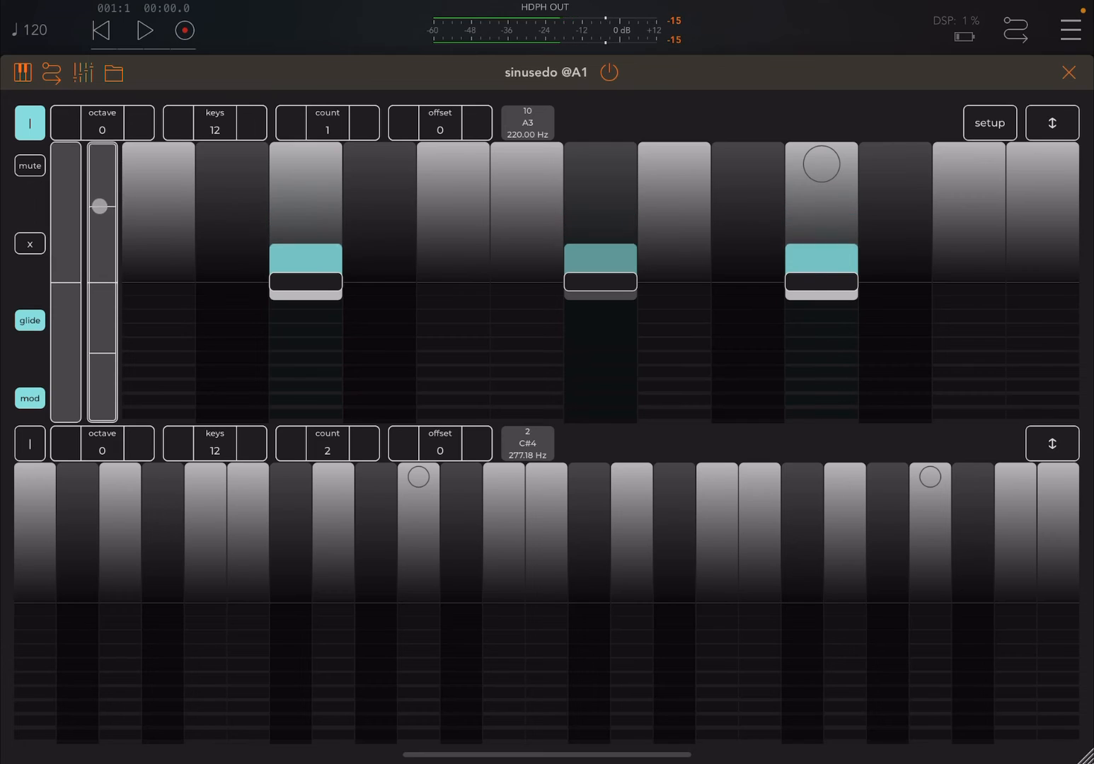
drag(99, 206, 118, 223)
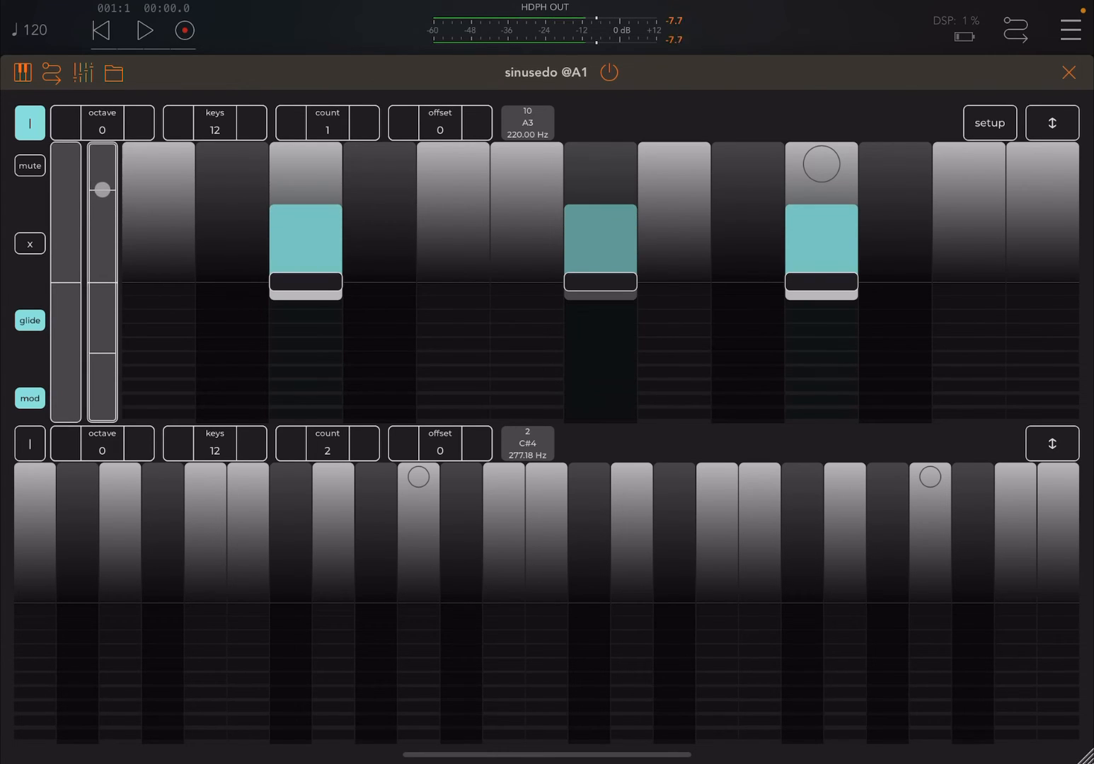
drag(102, 190, 111, 354)
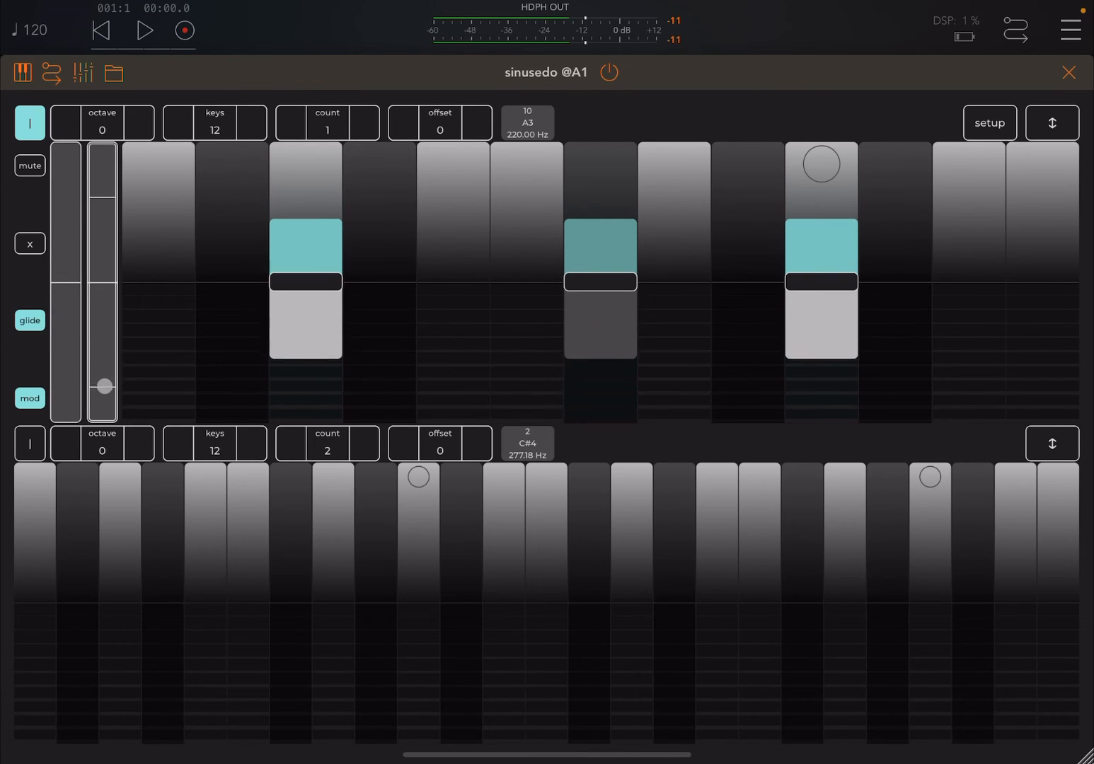
drag(103, 385, 103, 414)
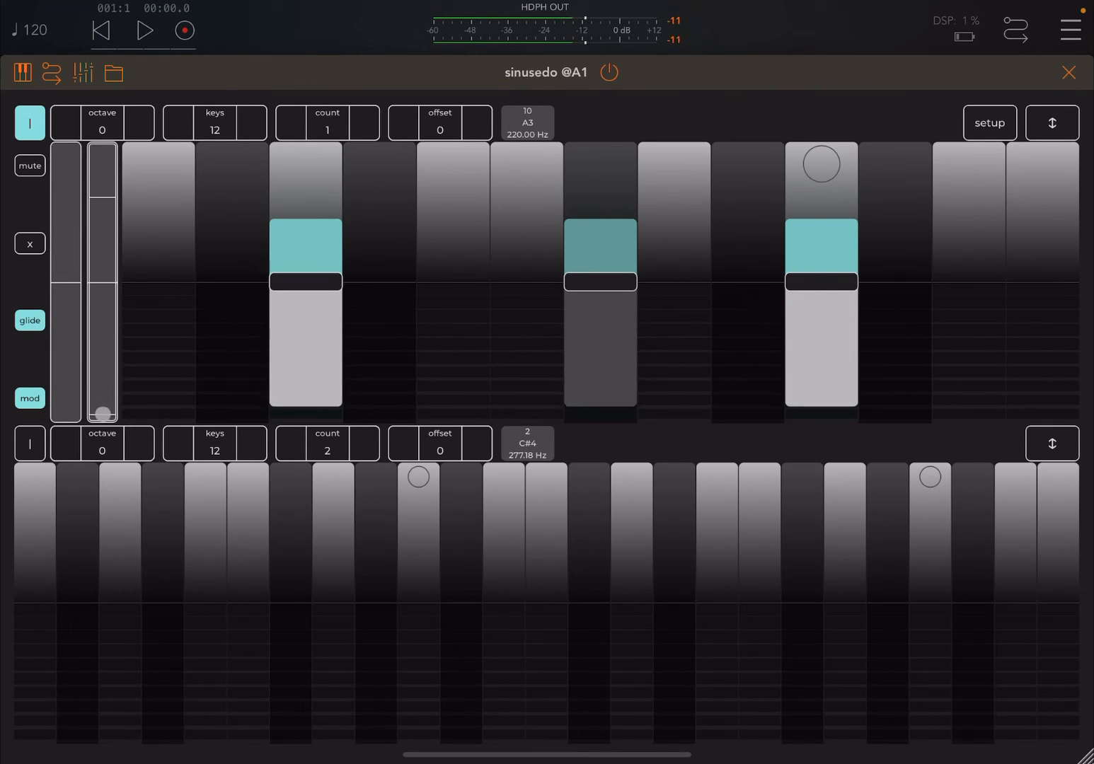
- Release the held chord on the upper keyboard, leaving the readout at F3 -36ct, 0.00 Hz
drag(102, 414, 102, 394)
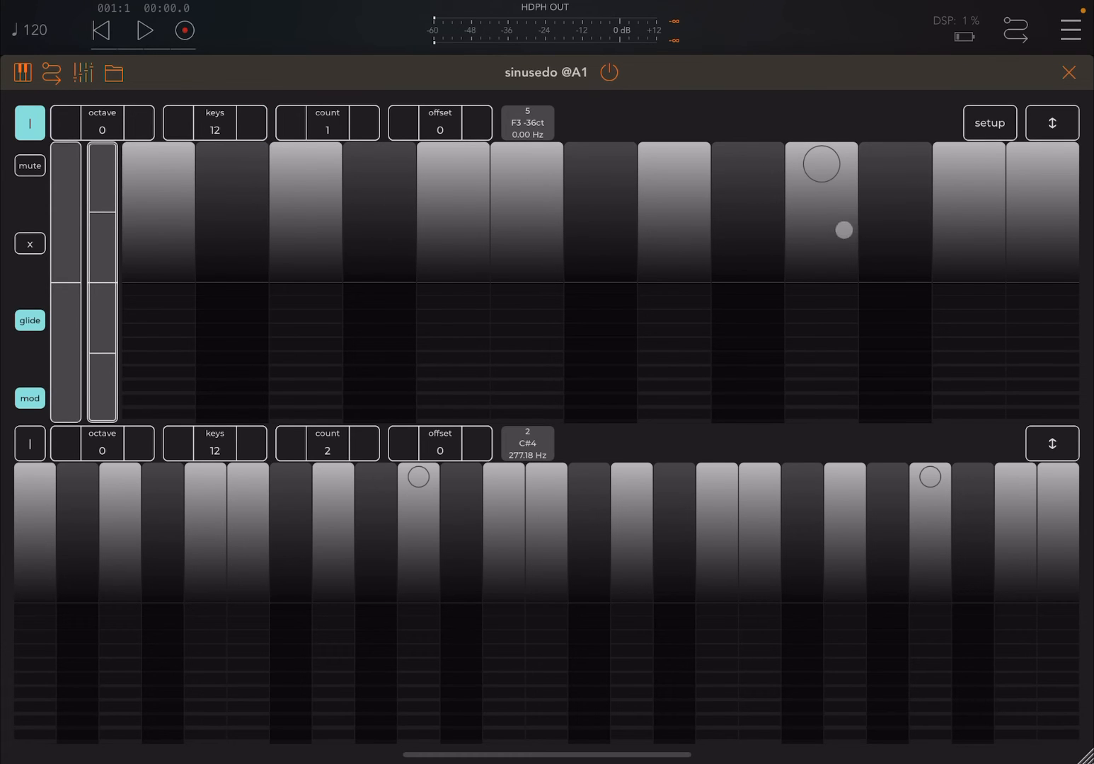
- Back in the AUM mixer, add a MIDI channel, load StepBud via the 'step' search and set its fourth step note
click(1069, 72)
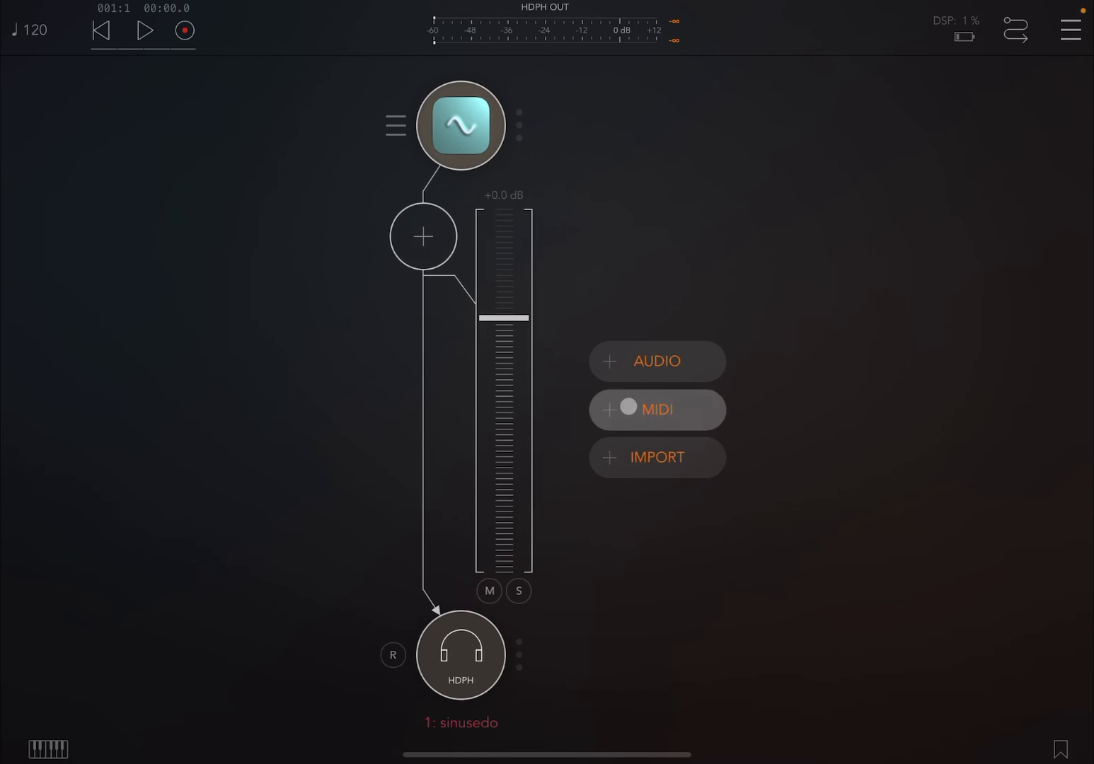
click(656, 409)
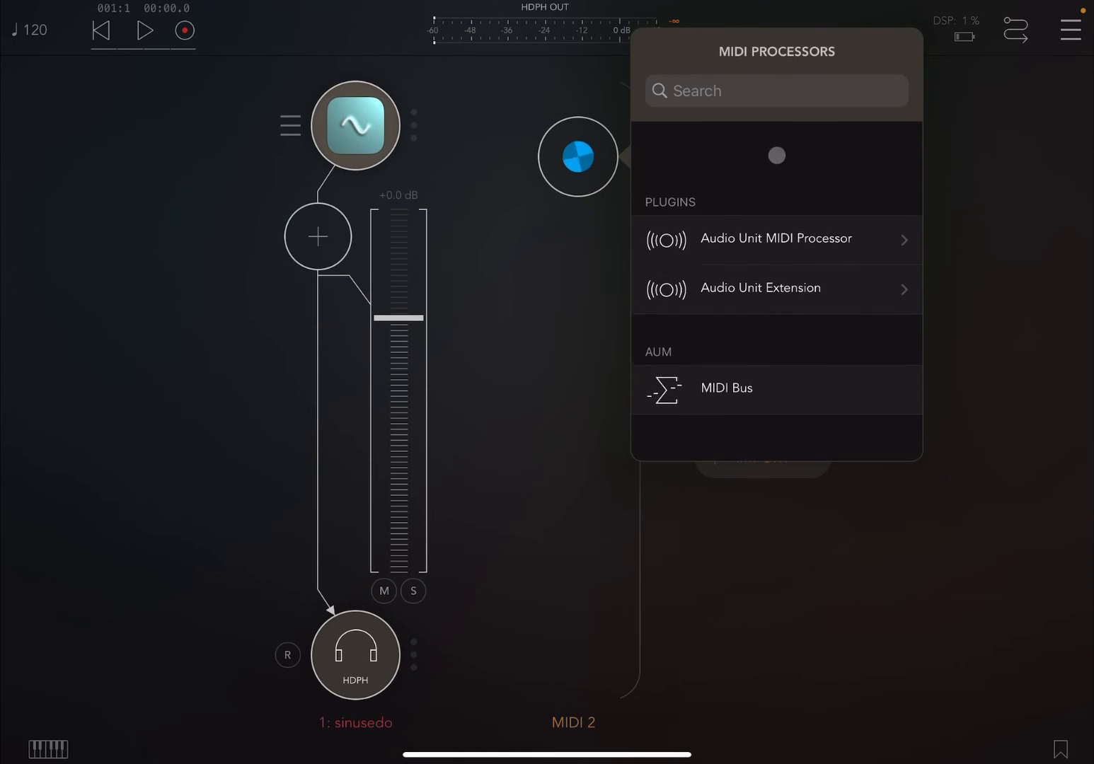
text(s)
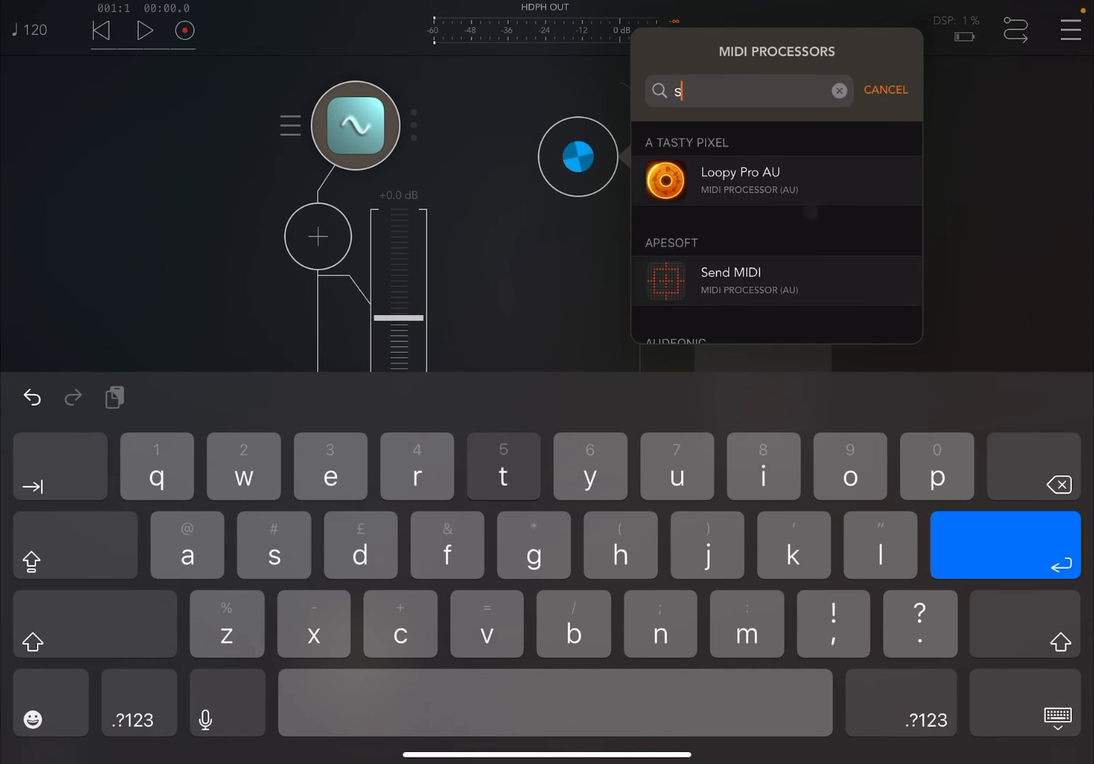
text(tep)
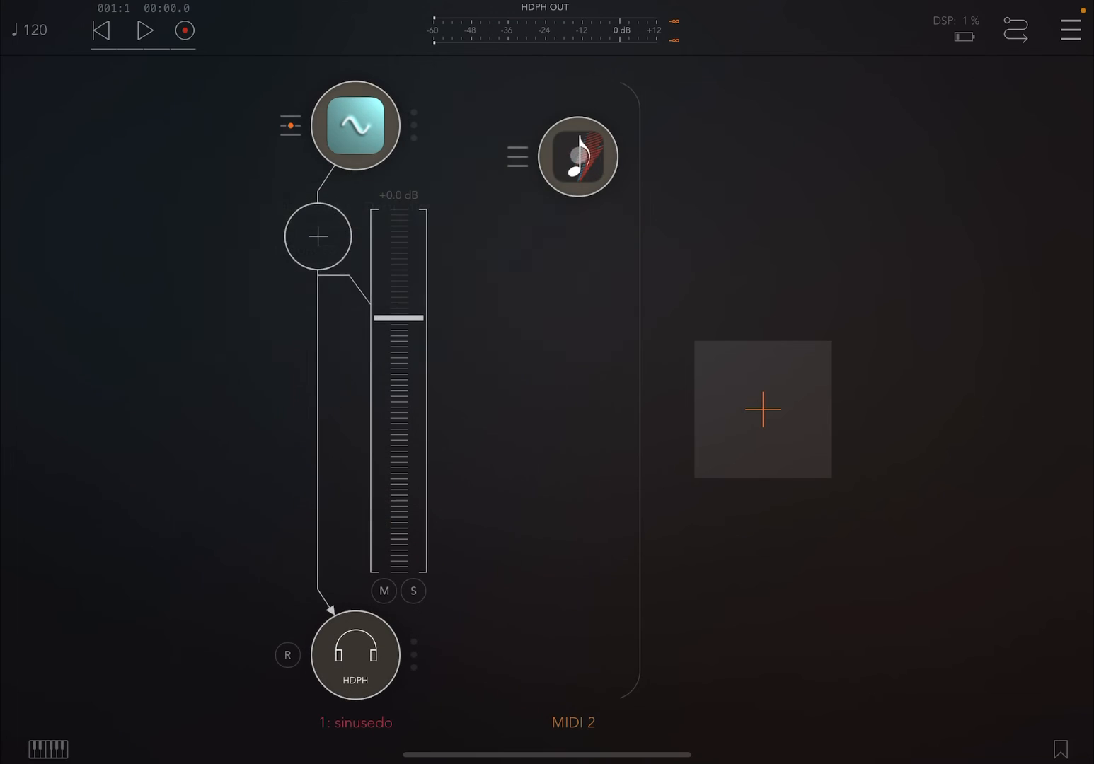
click(576, 156)
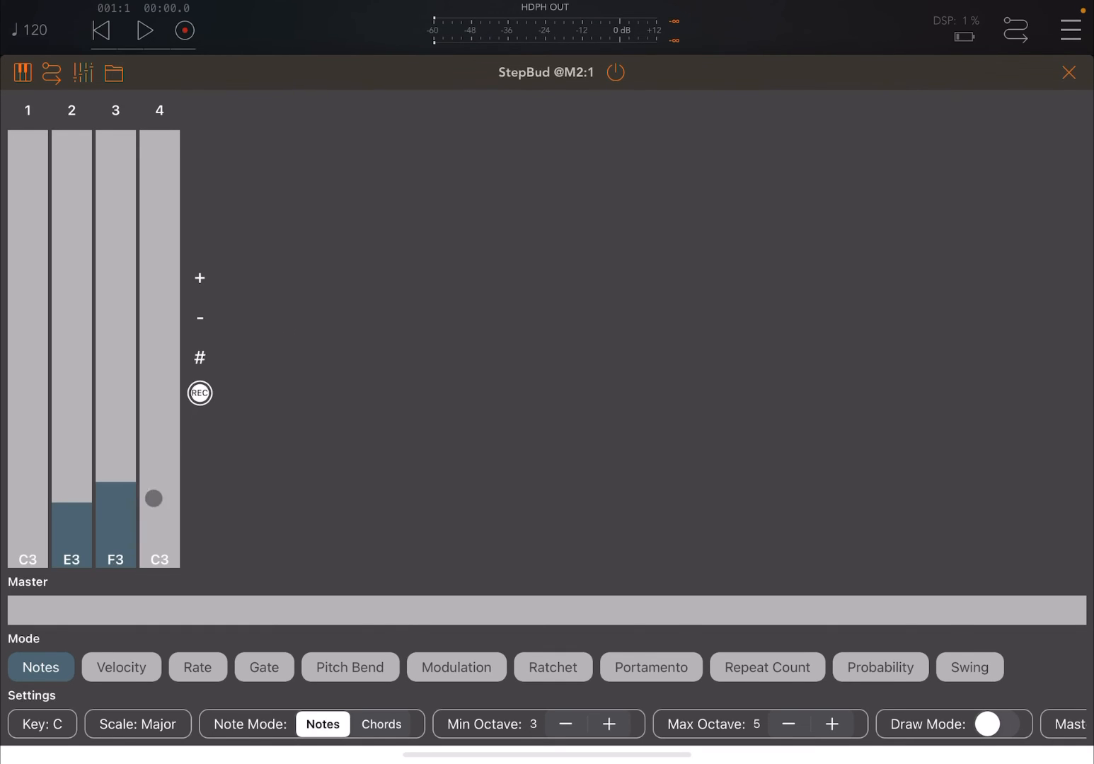
drag(154, 498, 161, 467)
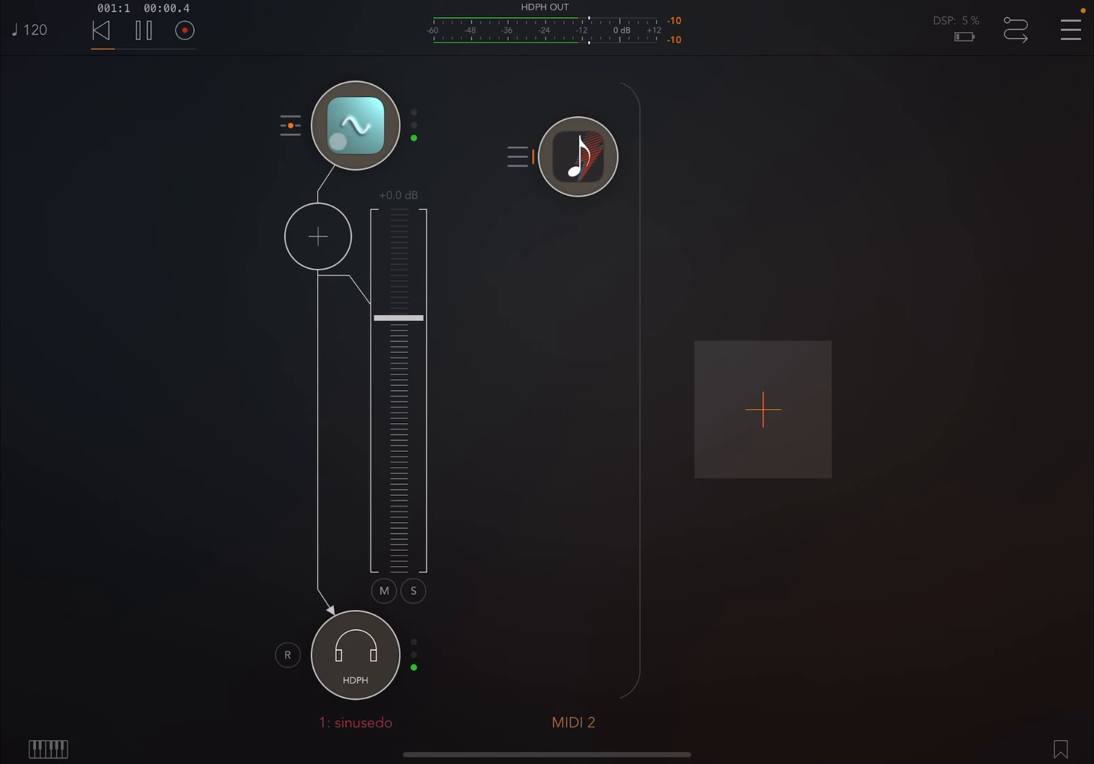
- Reduce sinusedo's upper keyboard from 12 to 4 keys per octave during playback, then return to the mixer
click(353, 124)
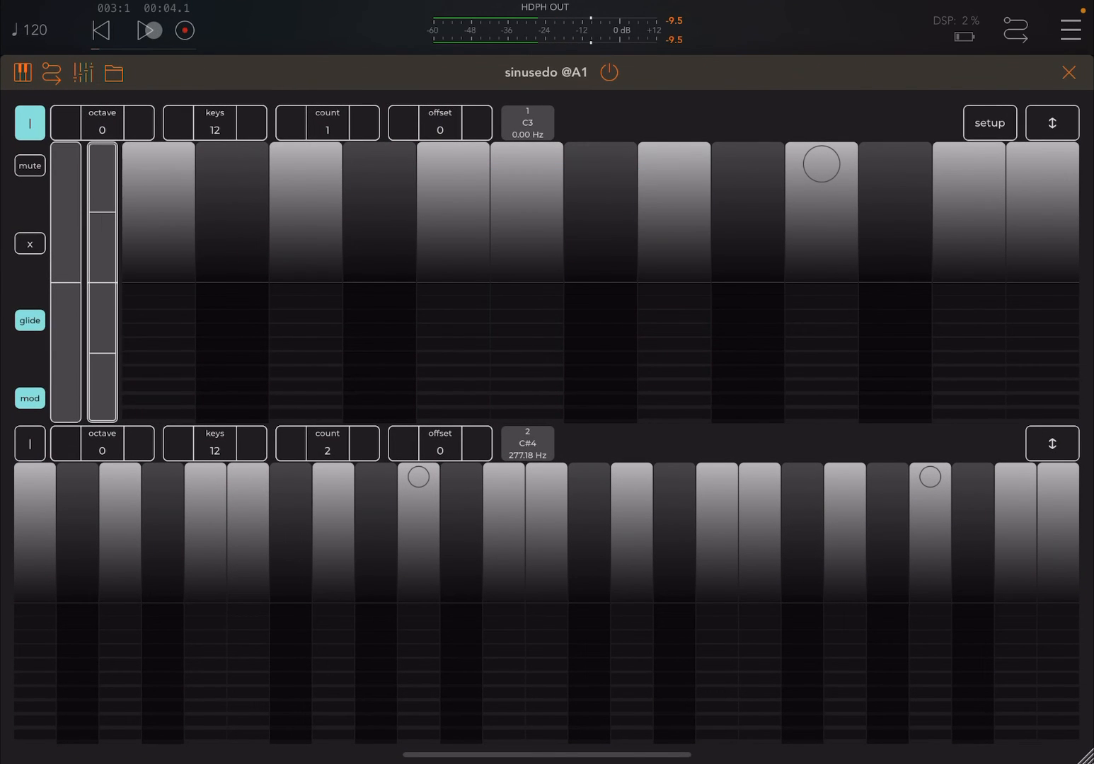
click(149, 29)
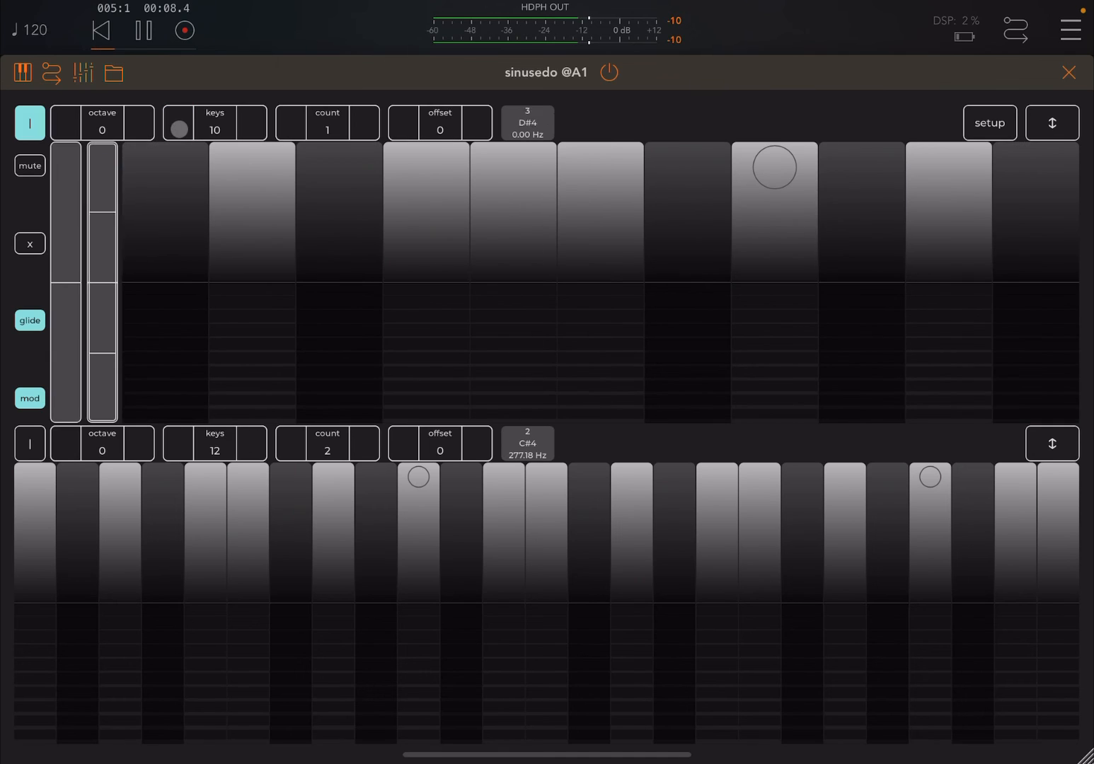
click(143, 31)
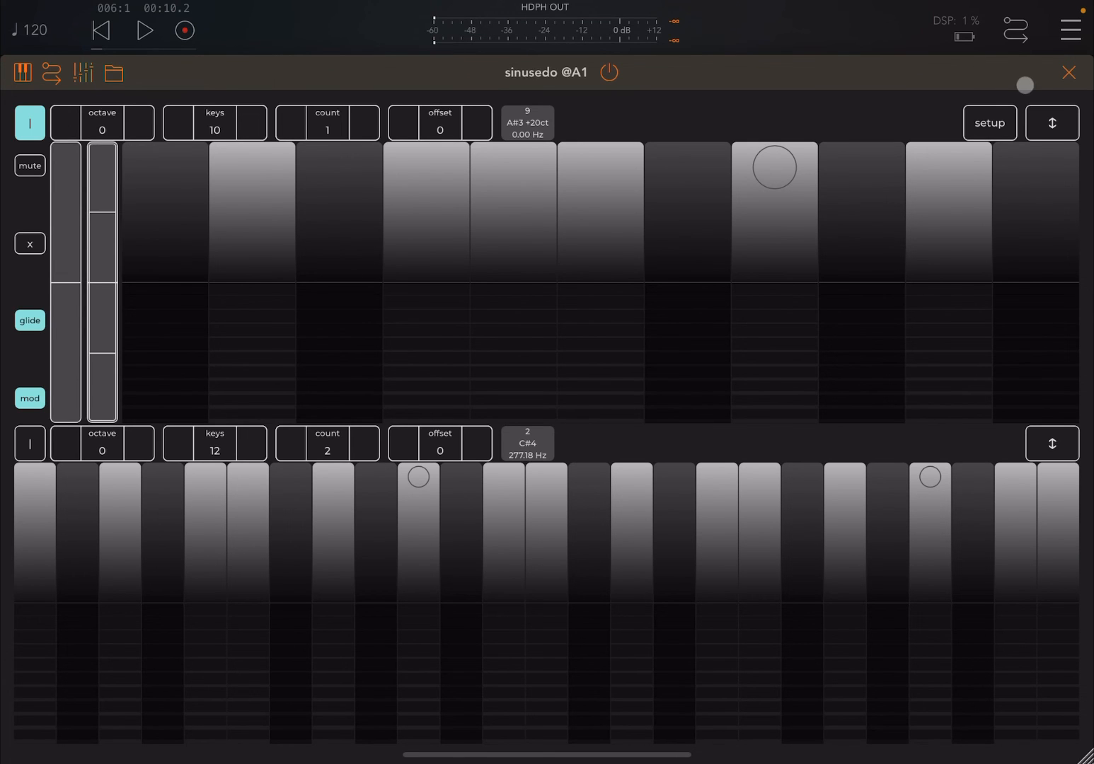
click(1067, 72)
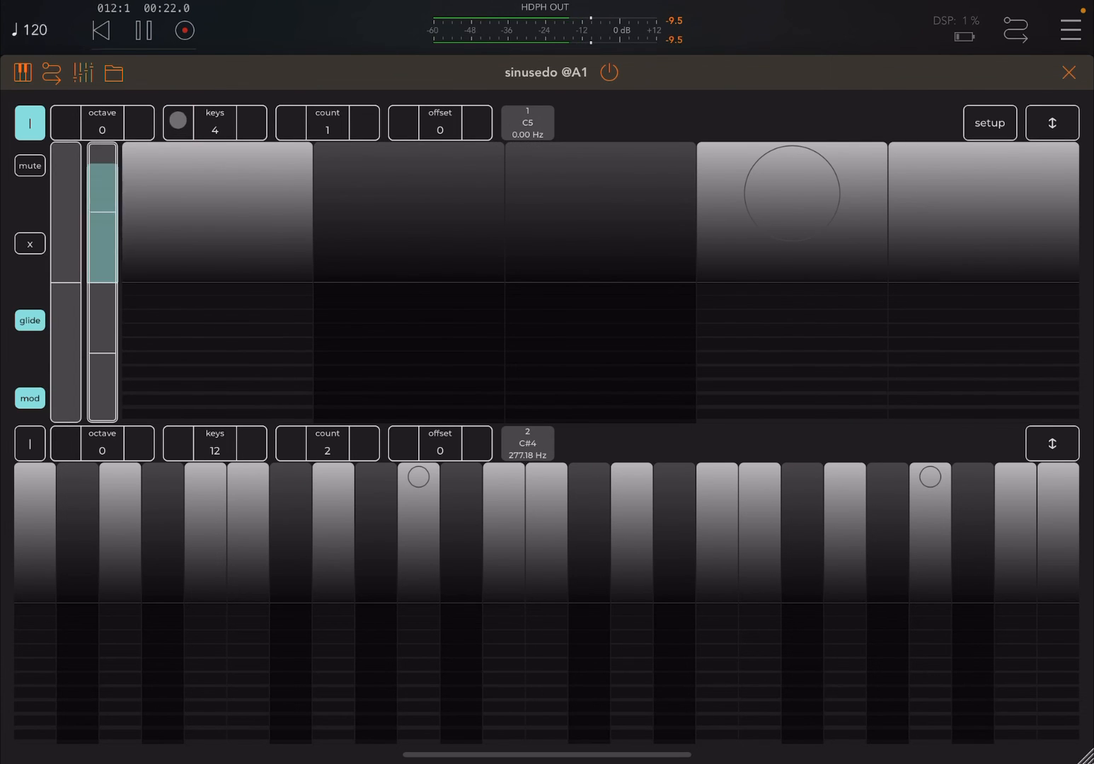
click(143, 29)
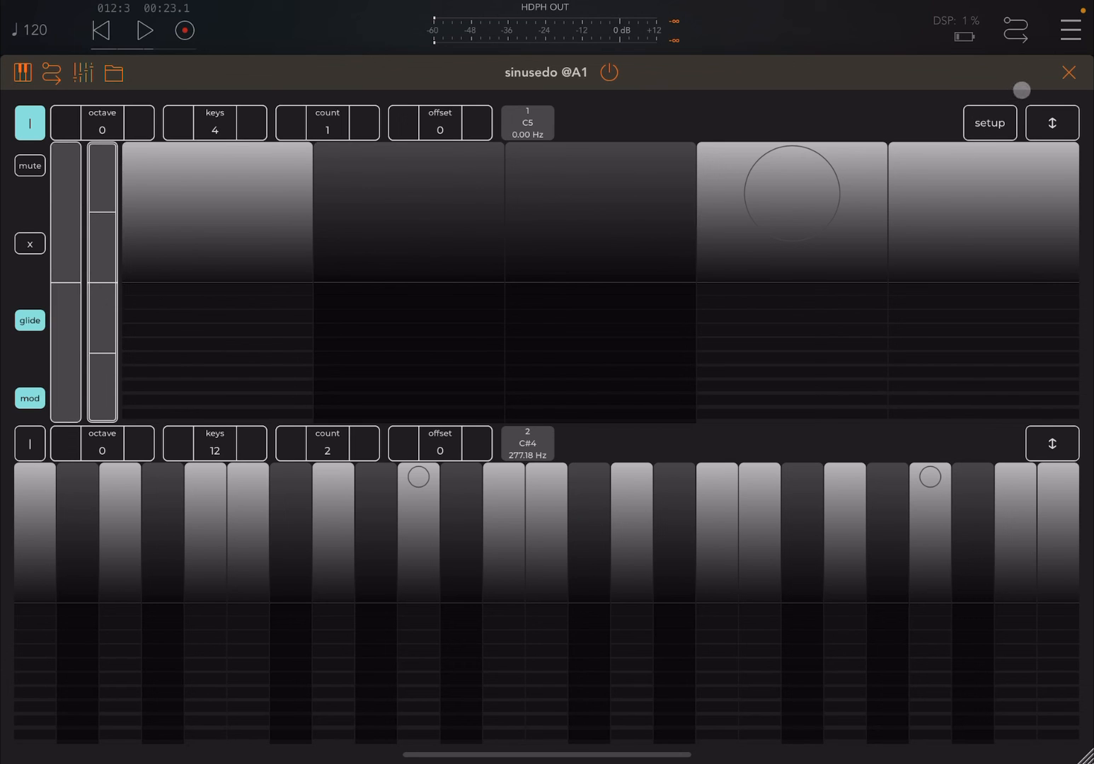
click(1067, 73)
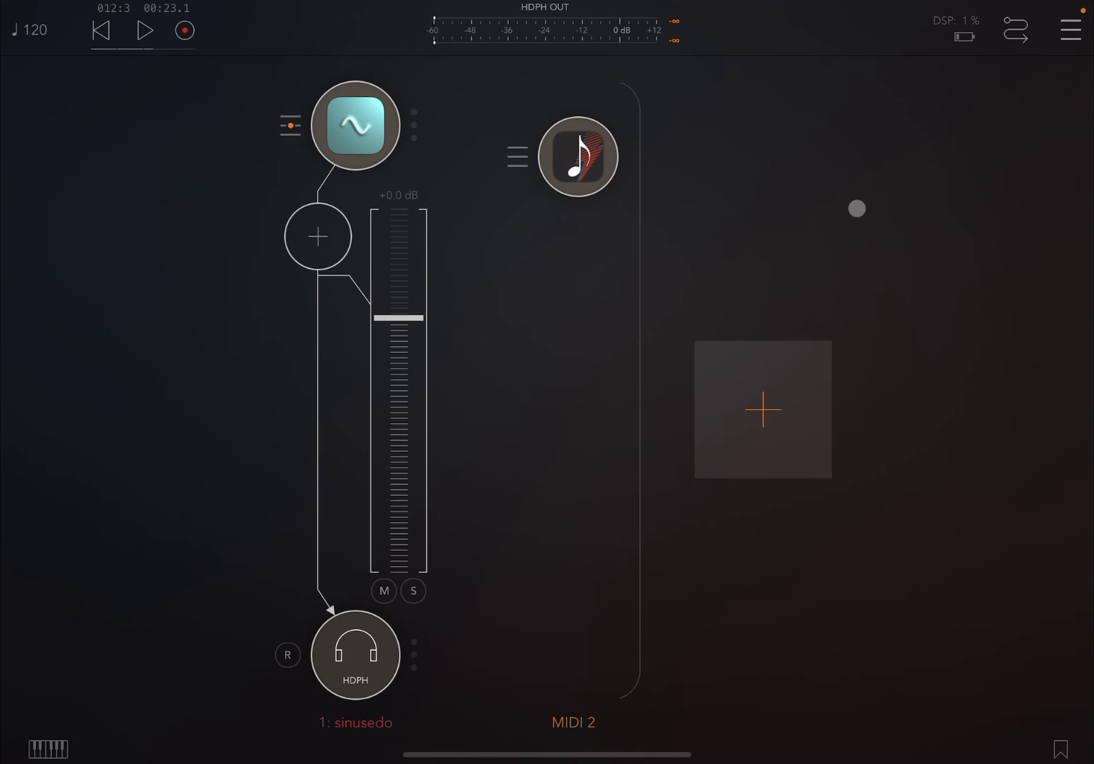